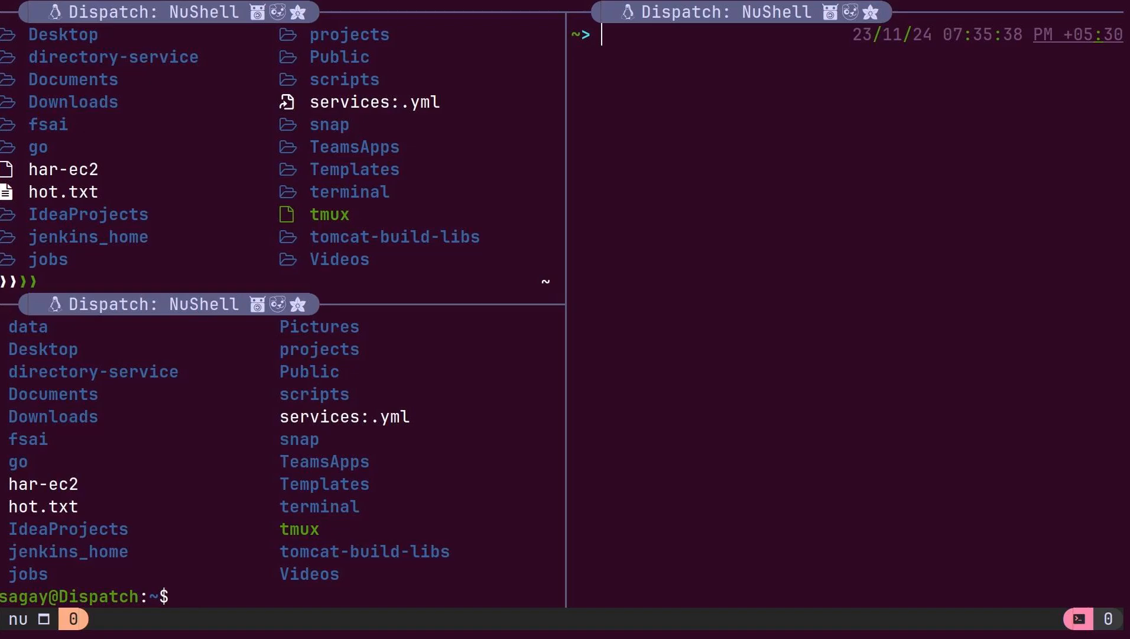
Step: Run `ls` in the right-hand nu pane to list the home directory's contents
type("ls")
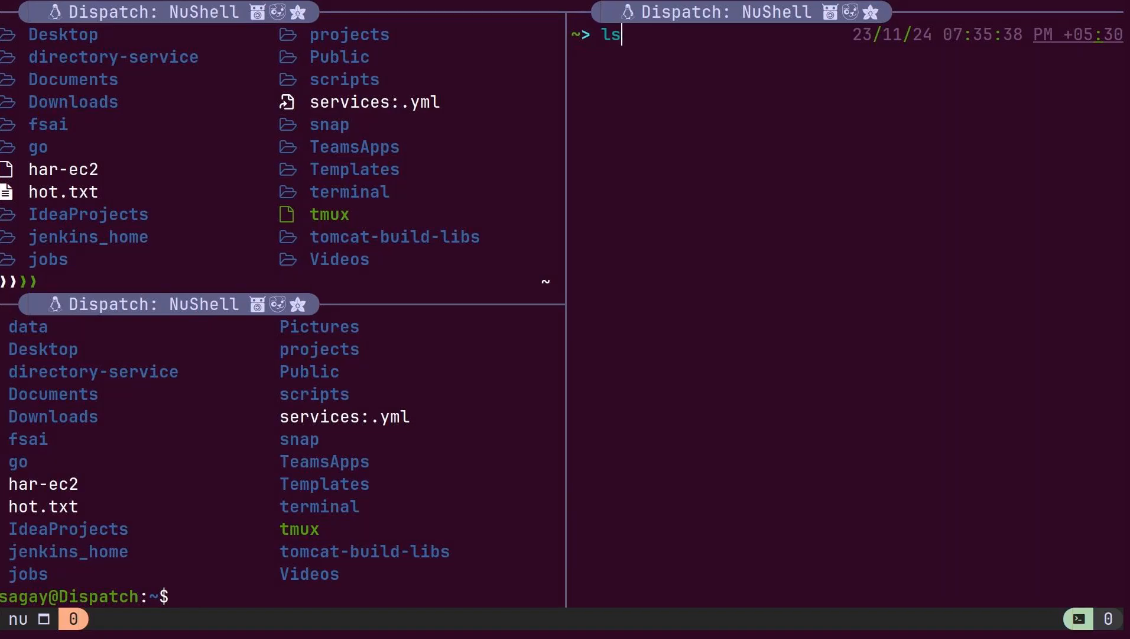
key("Return")
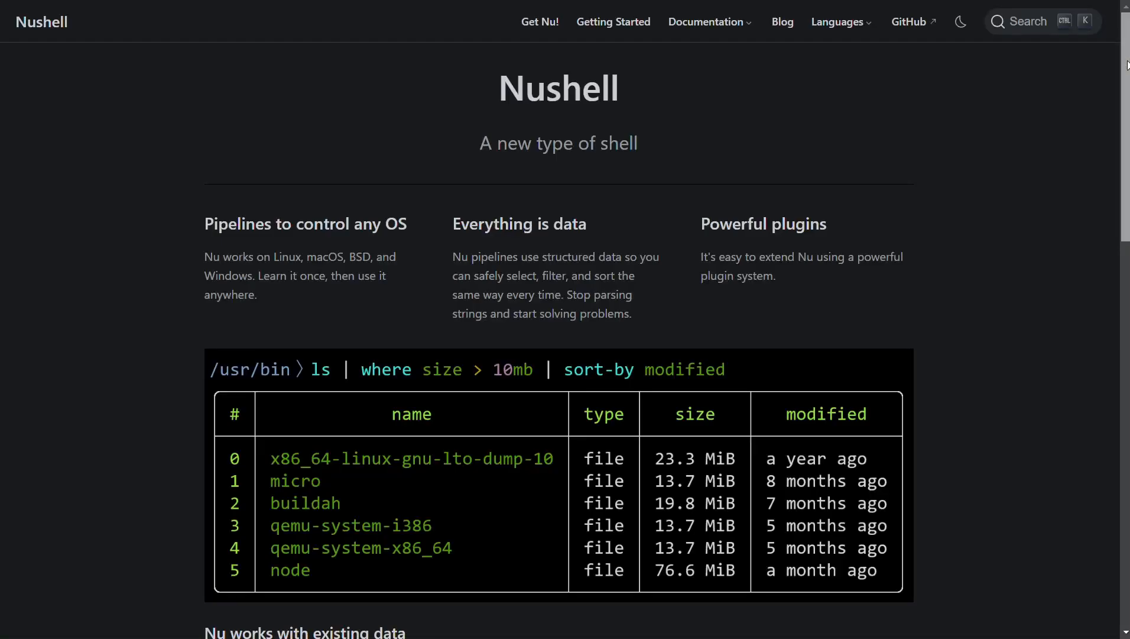
Step: Scroll the Nushell homepage past the pipeline and existing-data examples to the error messages section
scroll("down", 3)
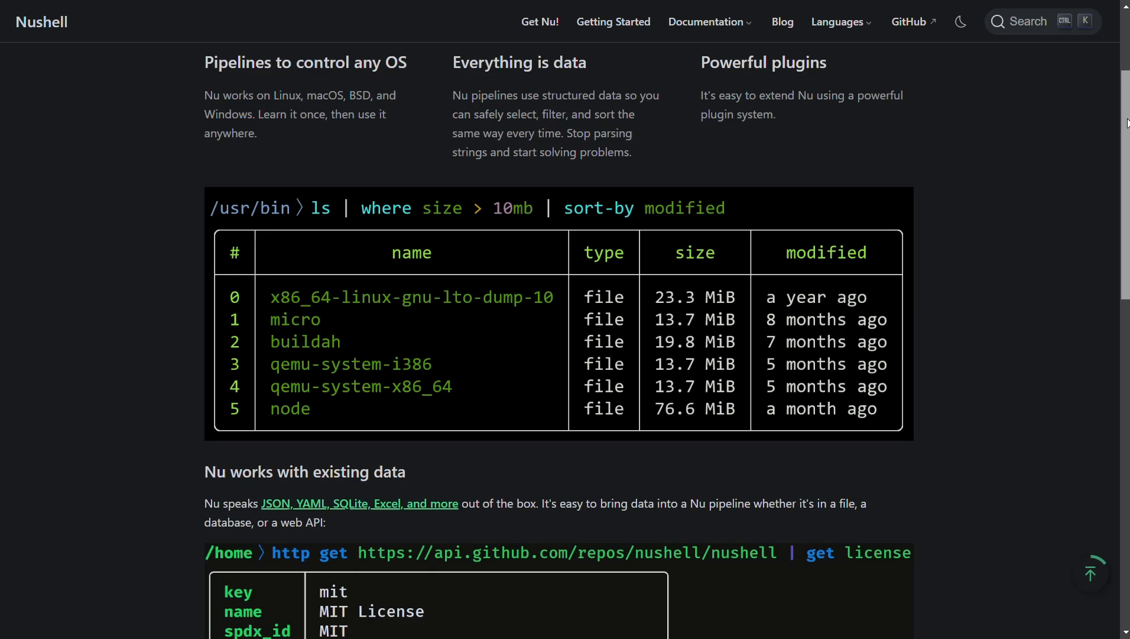
scroll("down", 3)
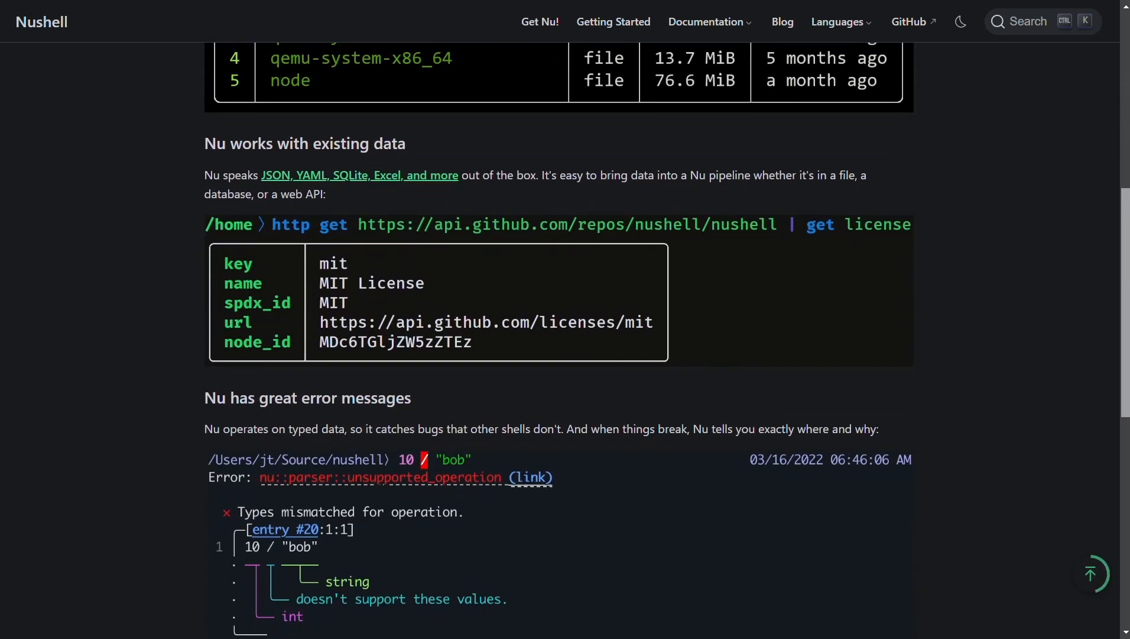
scroll("down", 3)
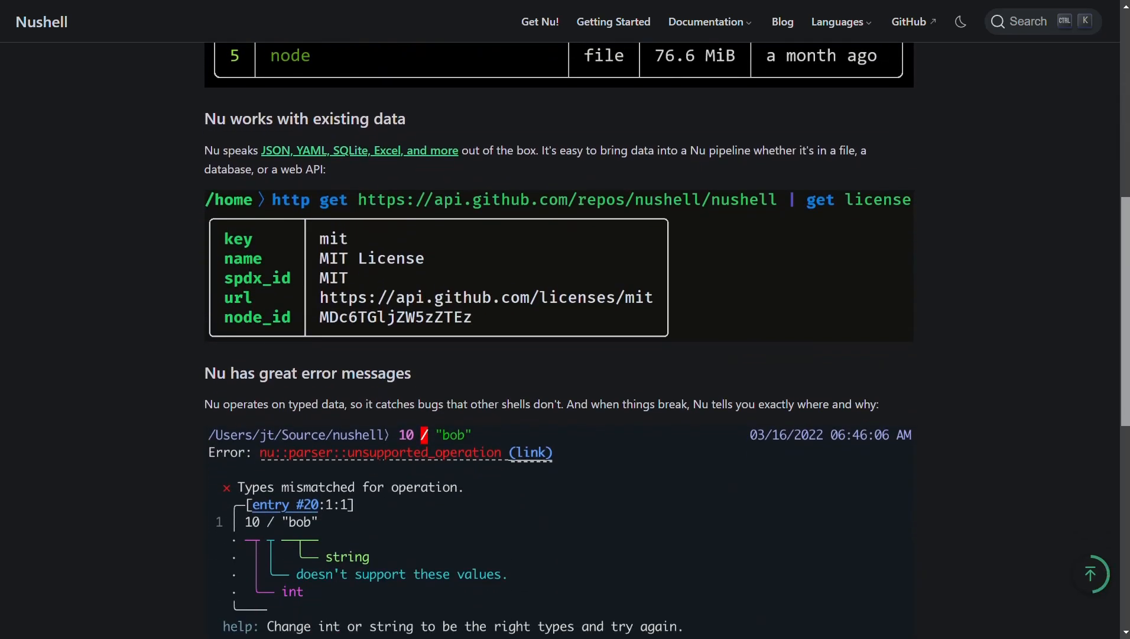
scroll("down", 3)
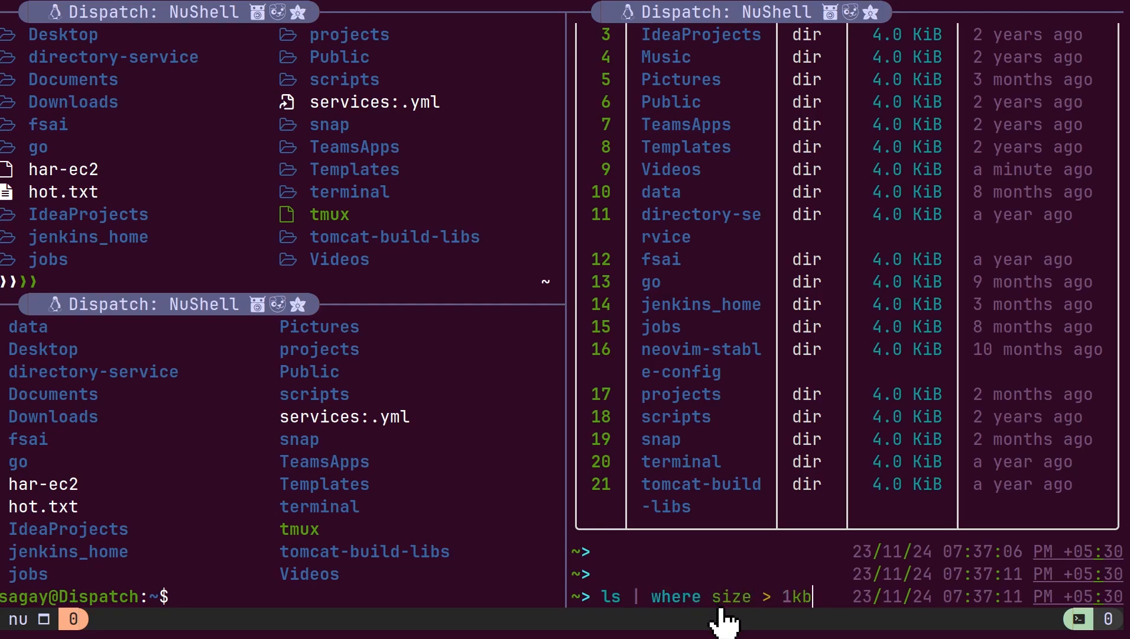
mouse_move(858, 612)
type(" | rever")
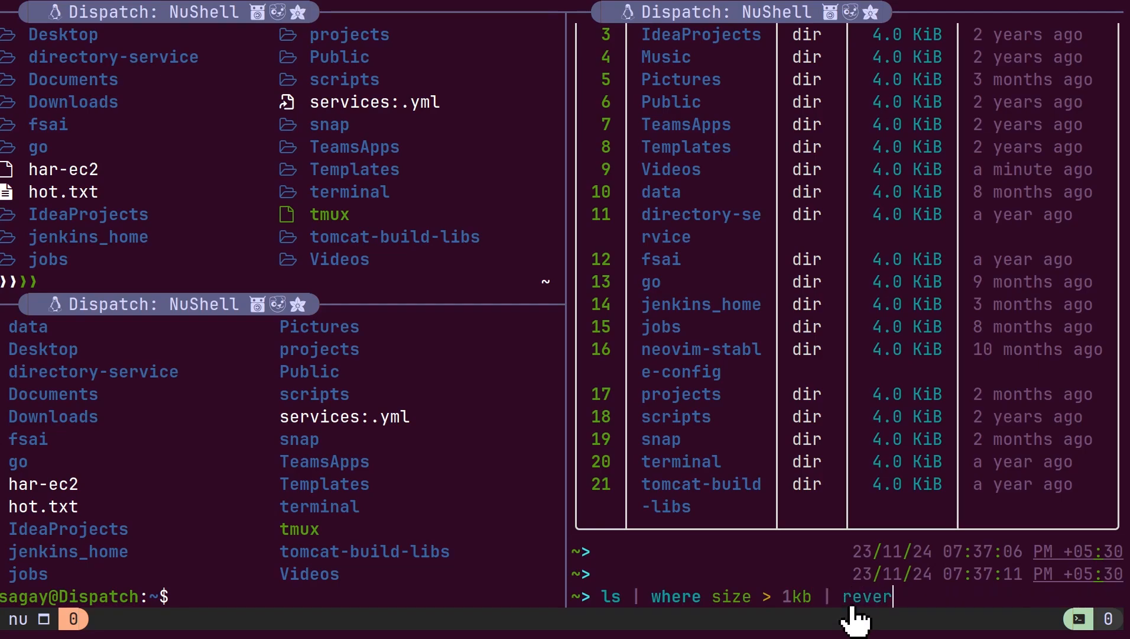
Step: Run `ls | where size > 1kb | reverse` to list files over 1 KB in reverse order
type("se")
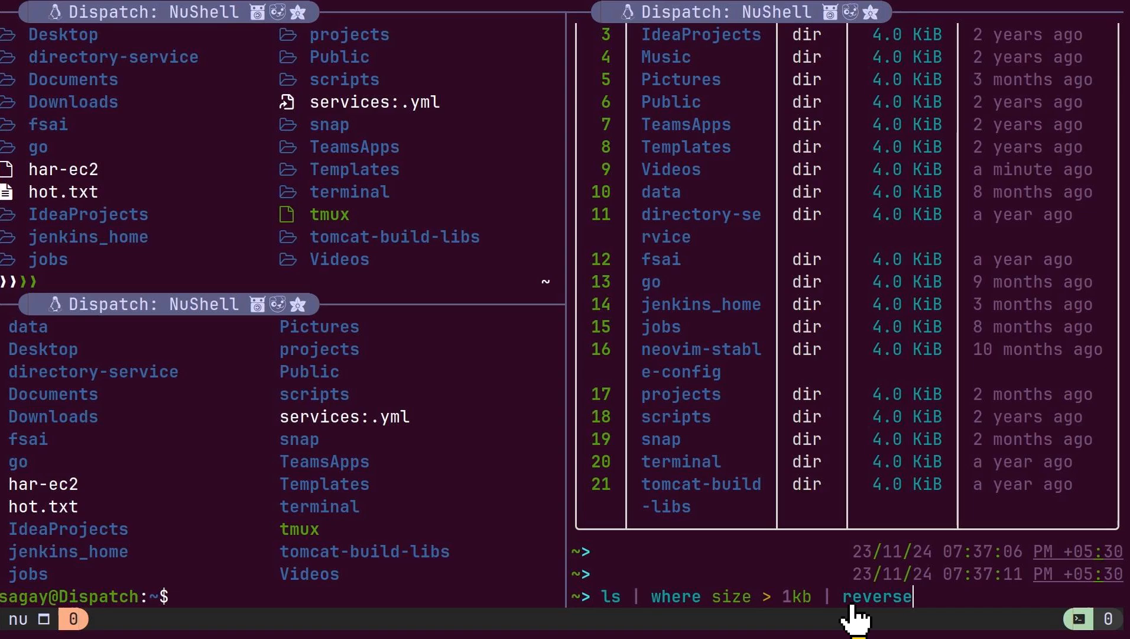
key("Return")
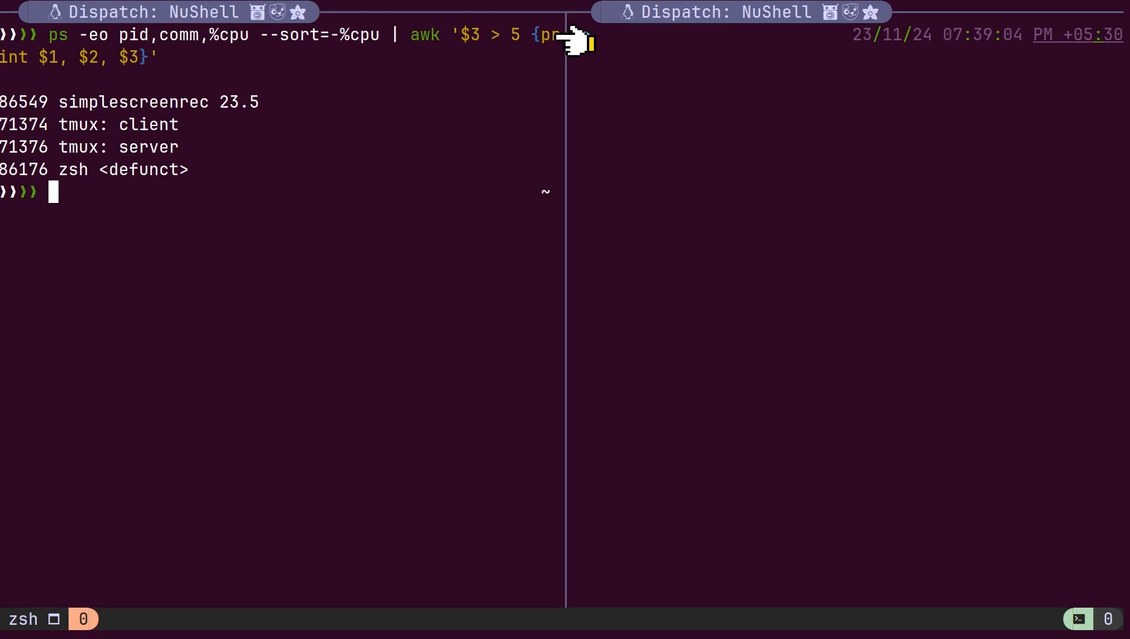
mouse_move(581, 43)
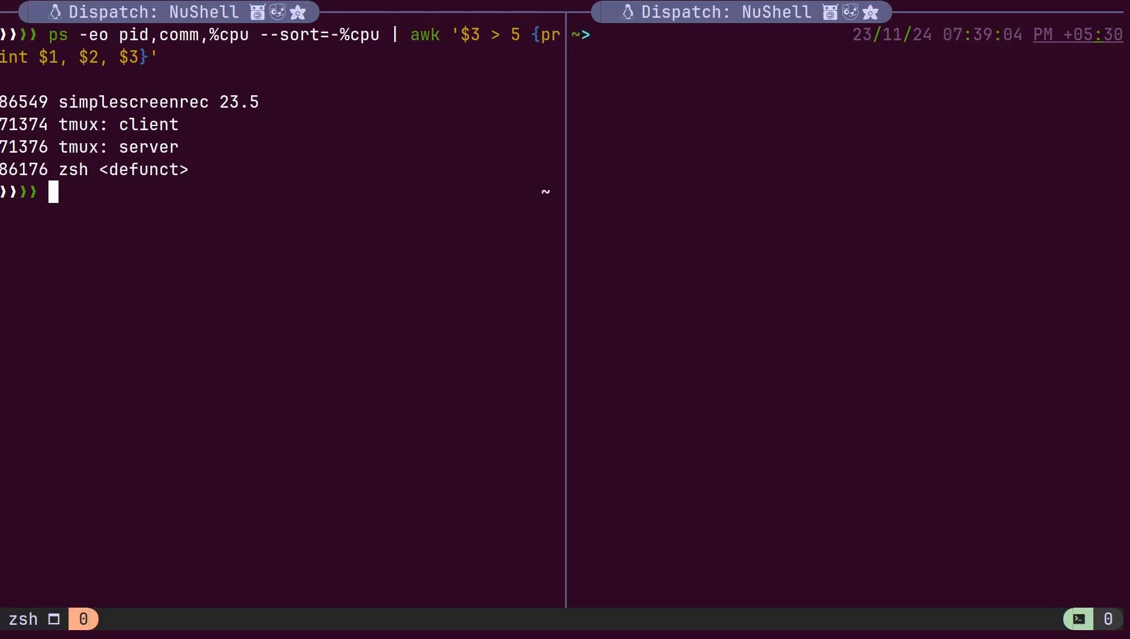
mouse_move(429, 78)
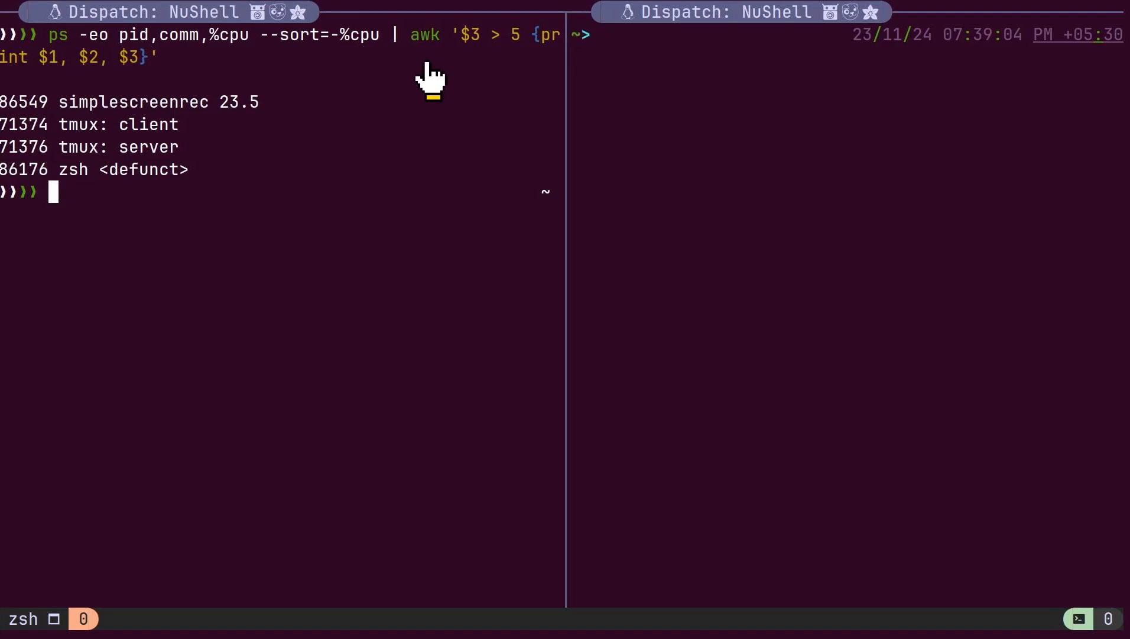
mouse_move(430, 72)
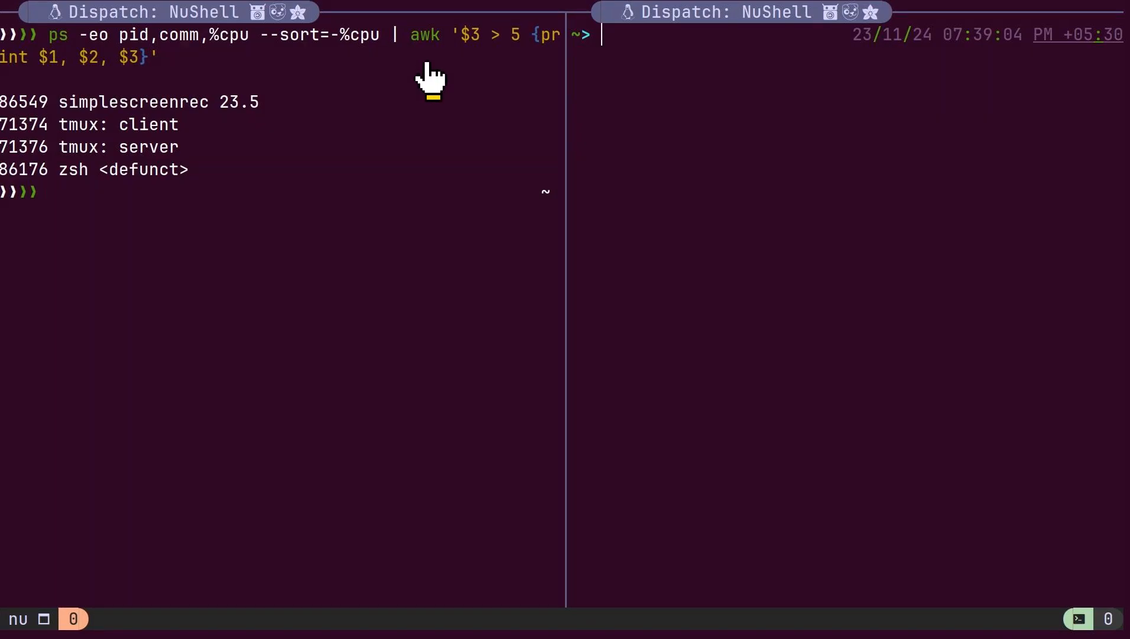
Step: Run `ps | where cpu > 5` in the nu pane to show processes above 5% CPU
type("ps | where cpu > 5")
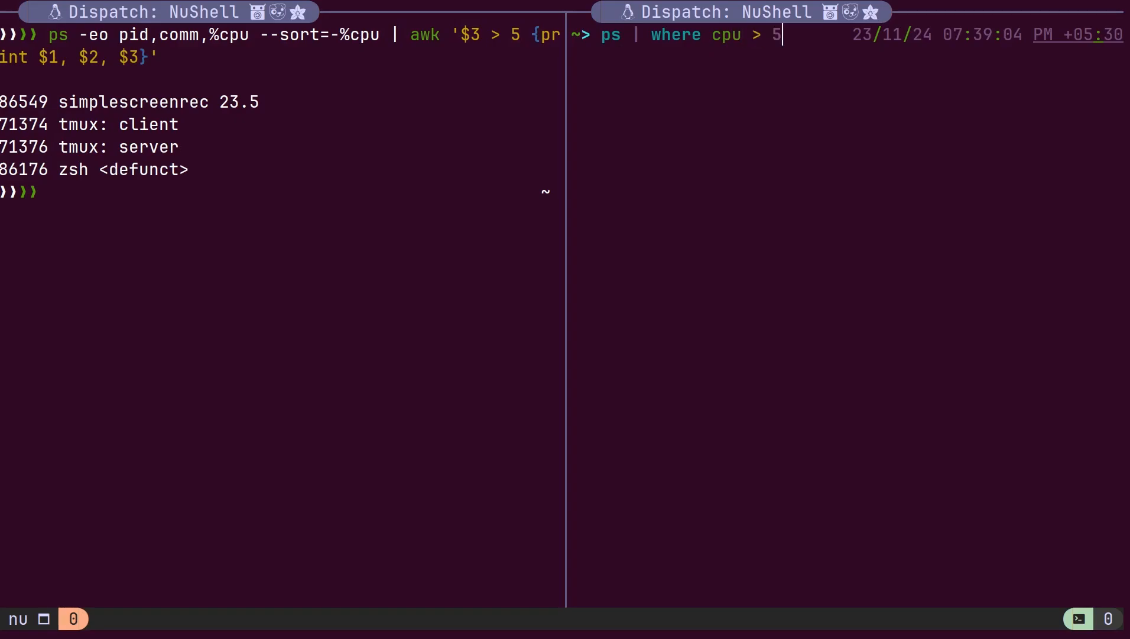
key("Return")
type("bat /tmp")
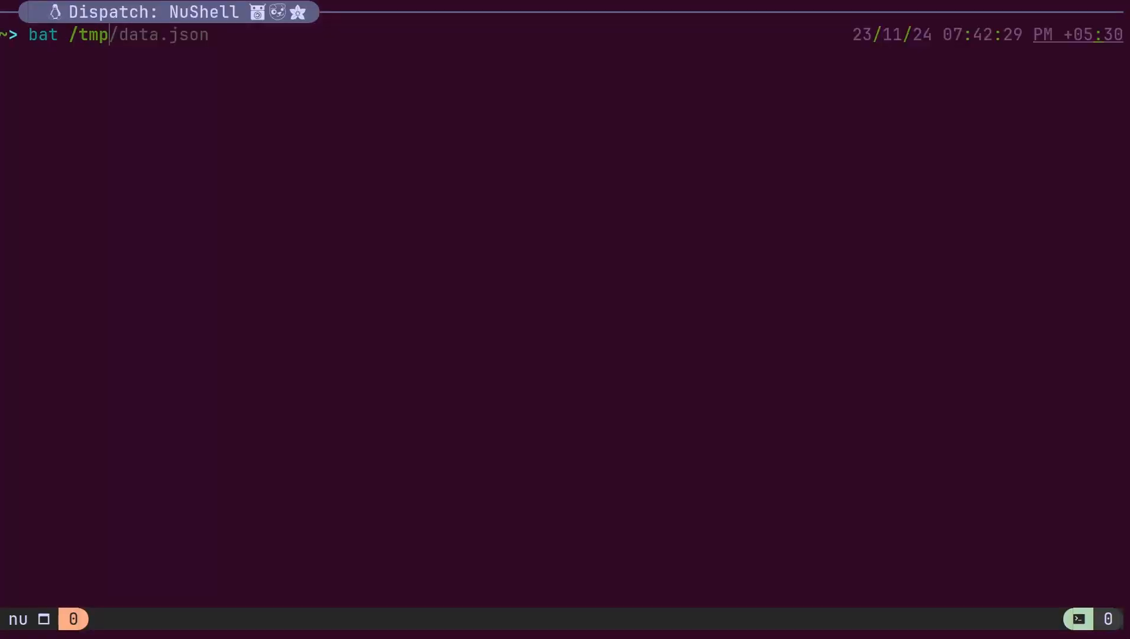
Step: Display data.json with bat, then filter /tmp/data.json to people with age over 25
key("Return")
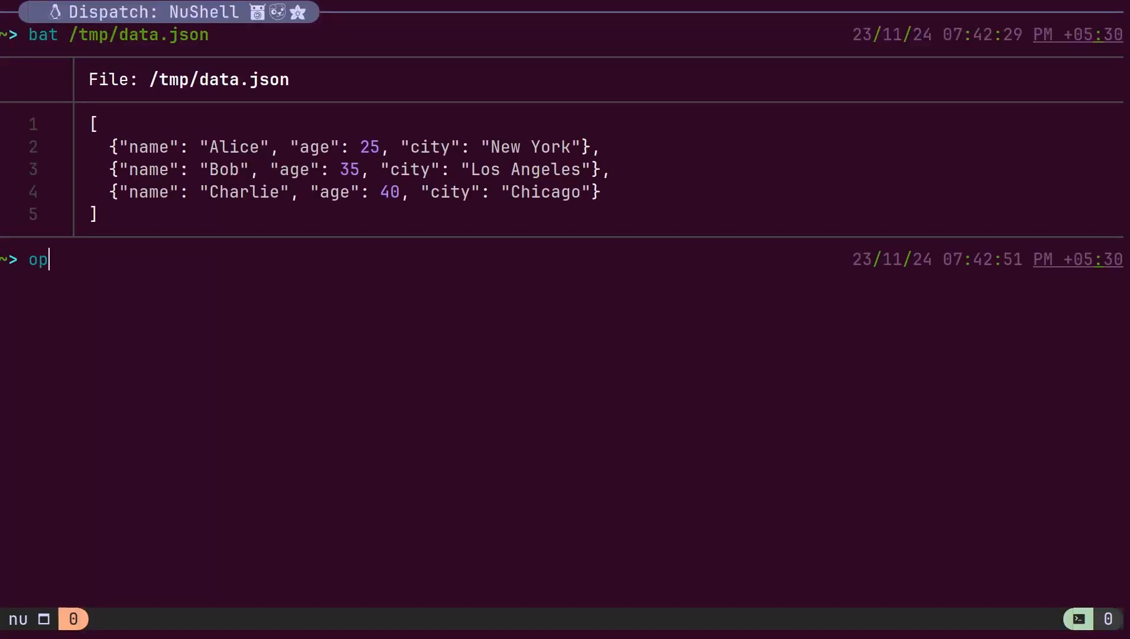
type("en /tmp/da")
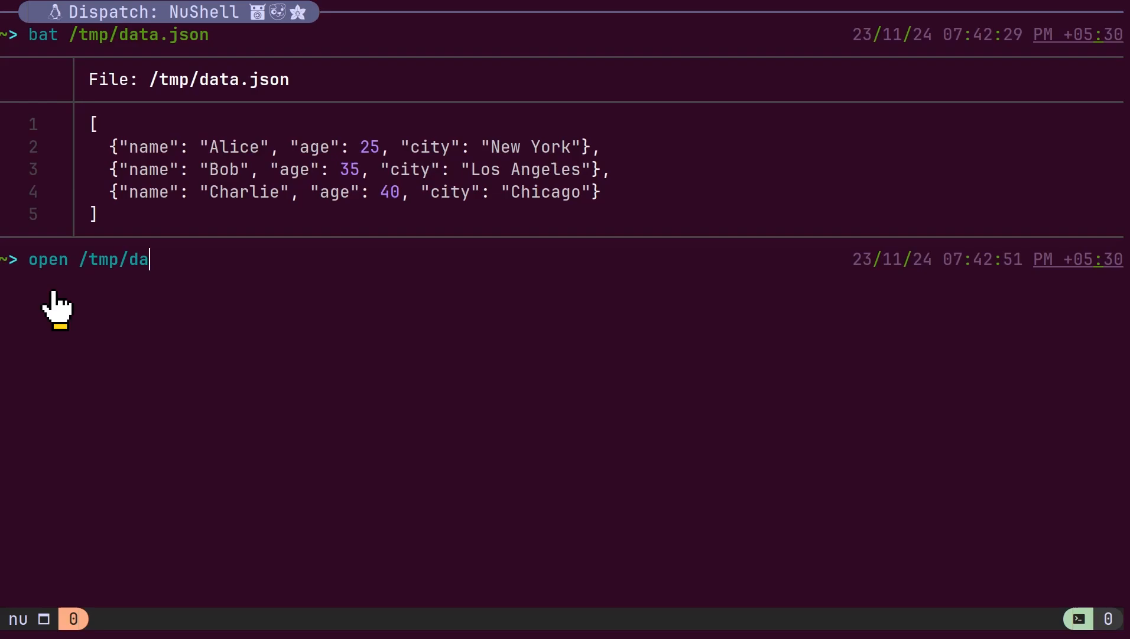
type("ta.json |")
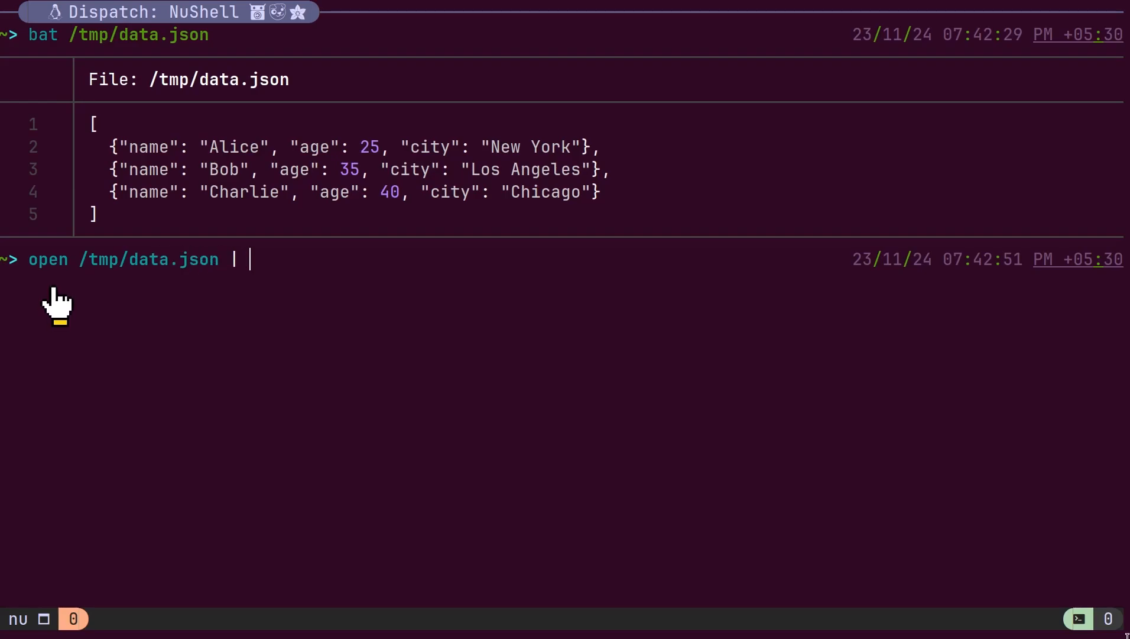
type("where")
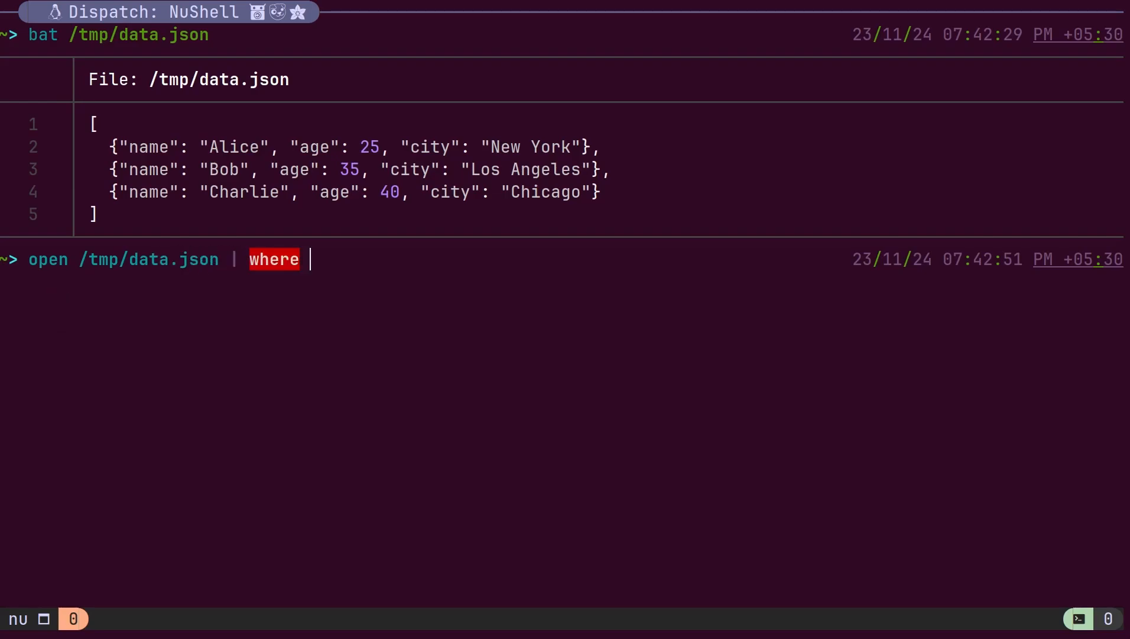
type("age > 2")
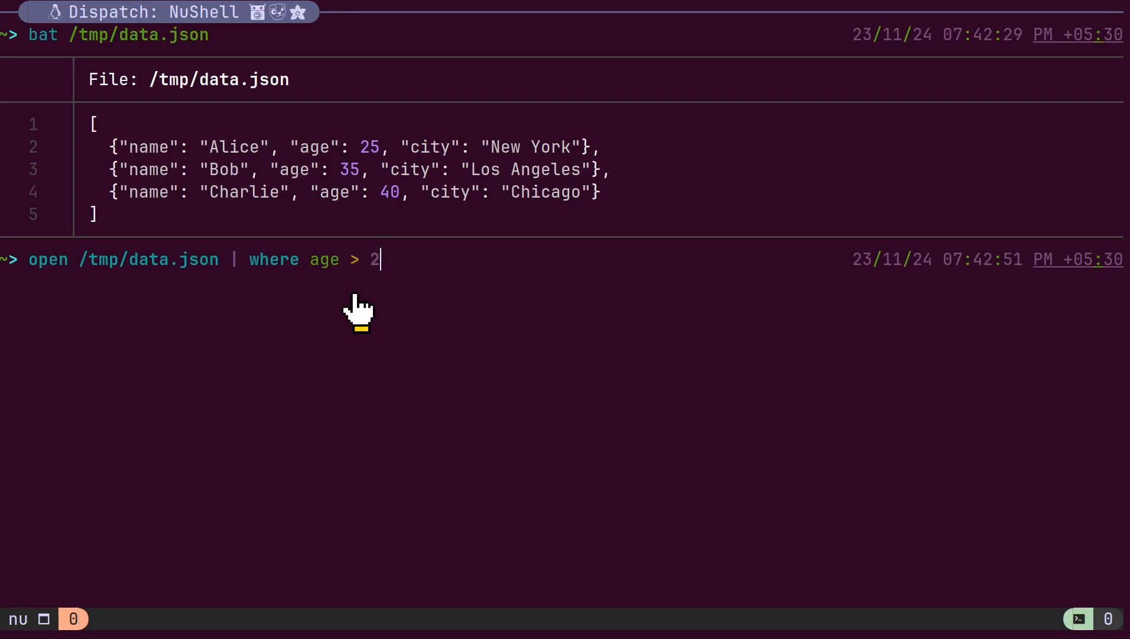
type("5")
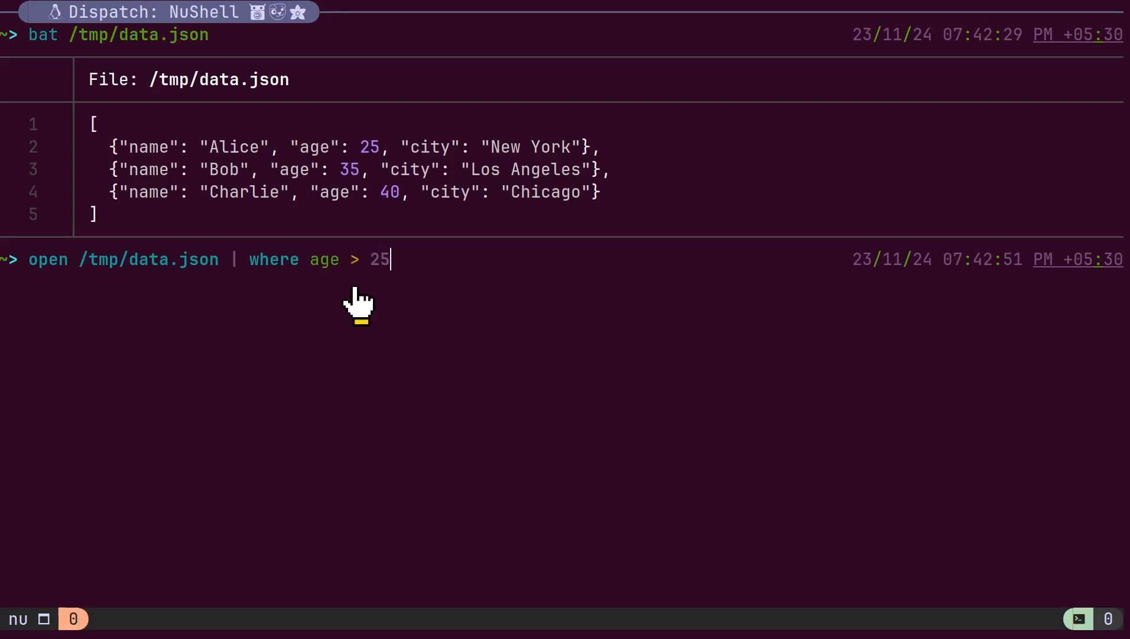
key("Return")
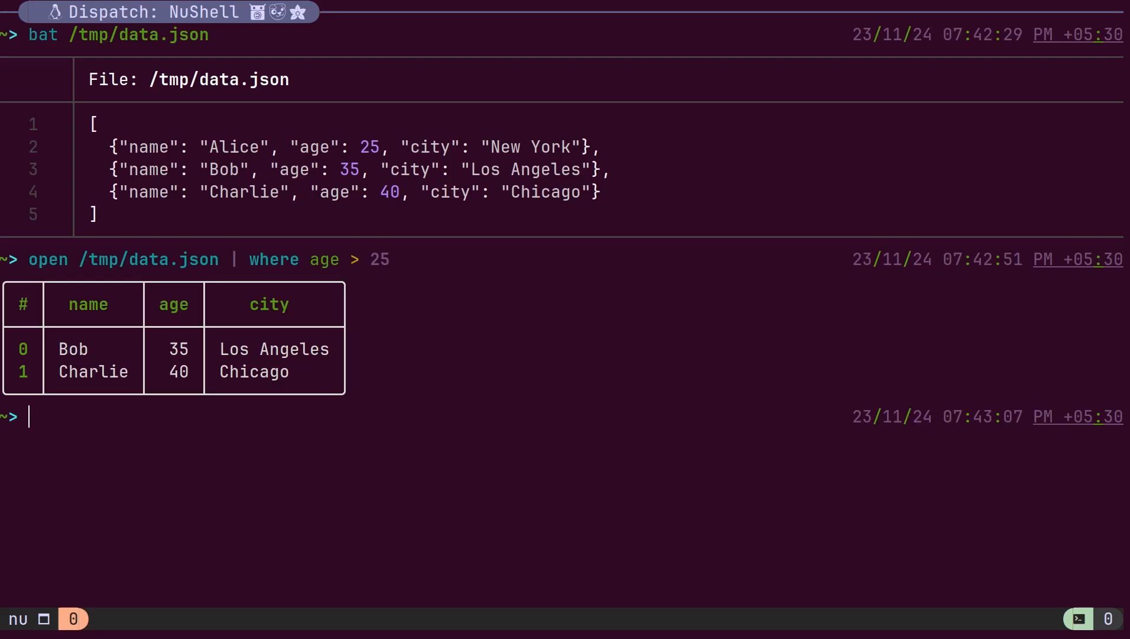
Step: Recall the age filter and append `| to csv` to output the result as CSV
key("Up")
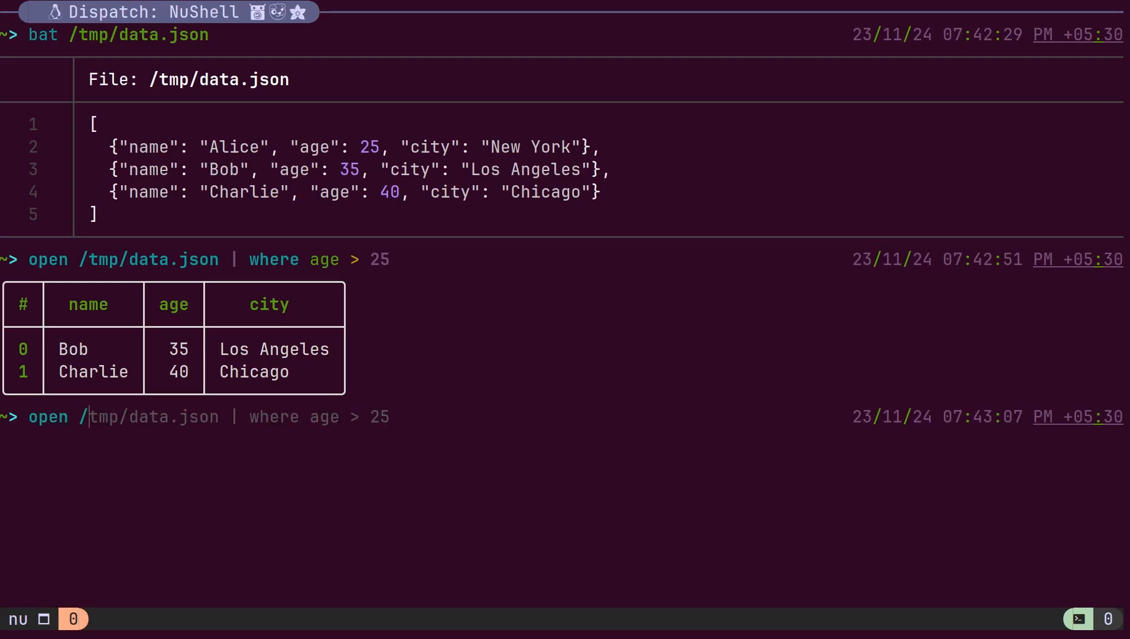
mouse_move(320, 416)
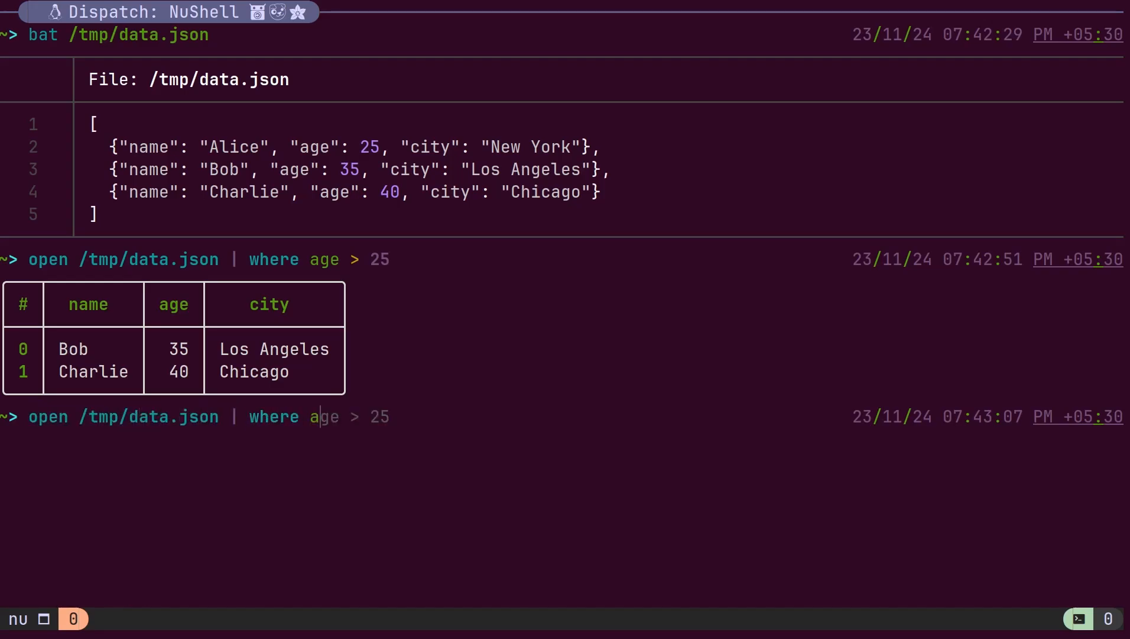
type("|")
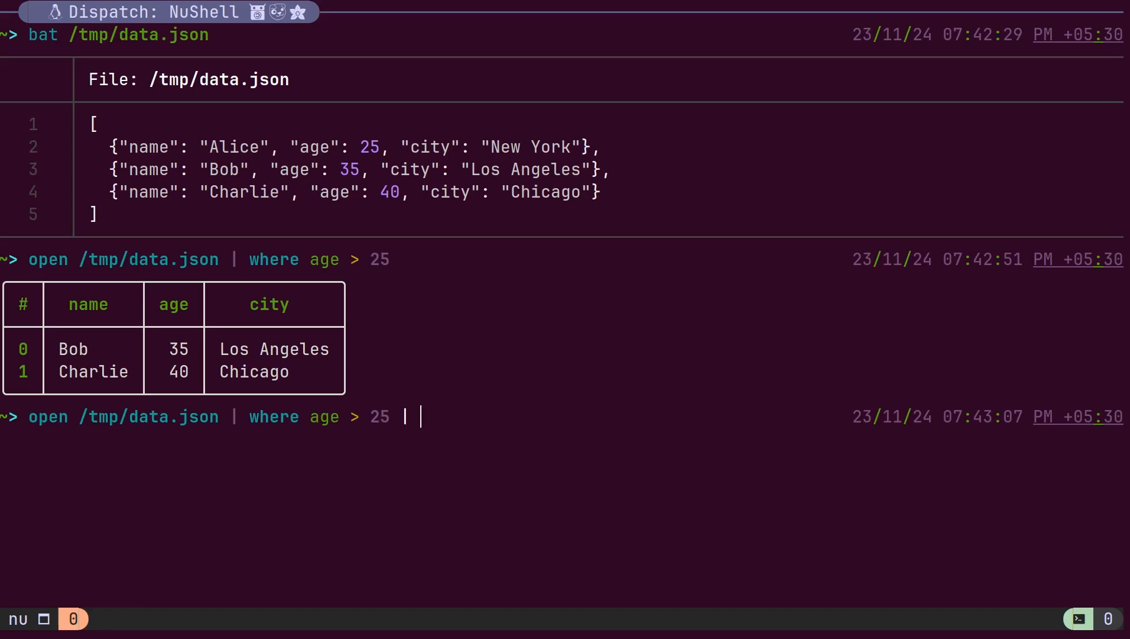
type("to csv")
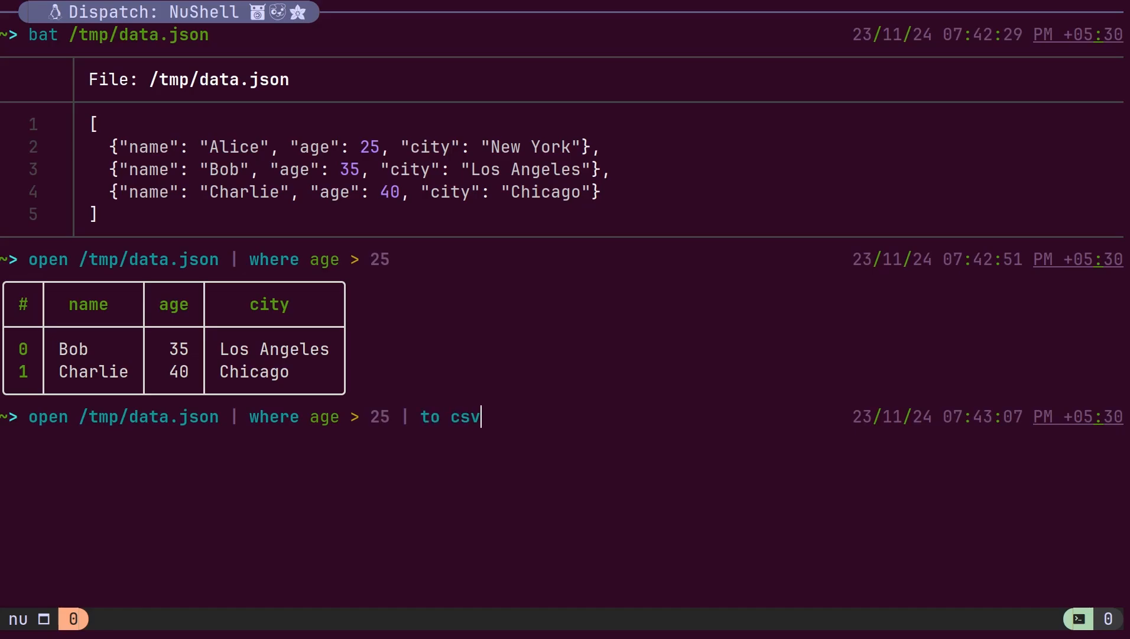
key("Return")
type("ls | where size > 1mb")
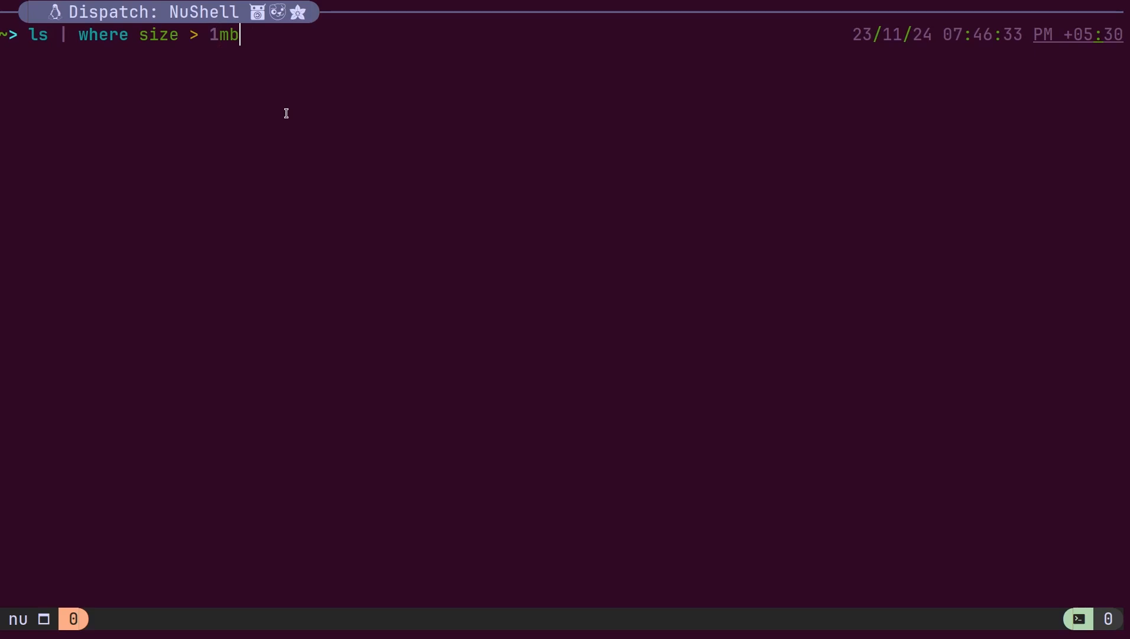
Step: List files over 1mb, then rerun with quoted "1mb" to trigger the type_mismatch error
key("Return")
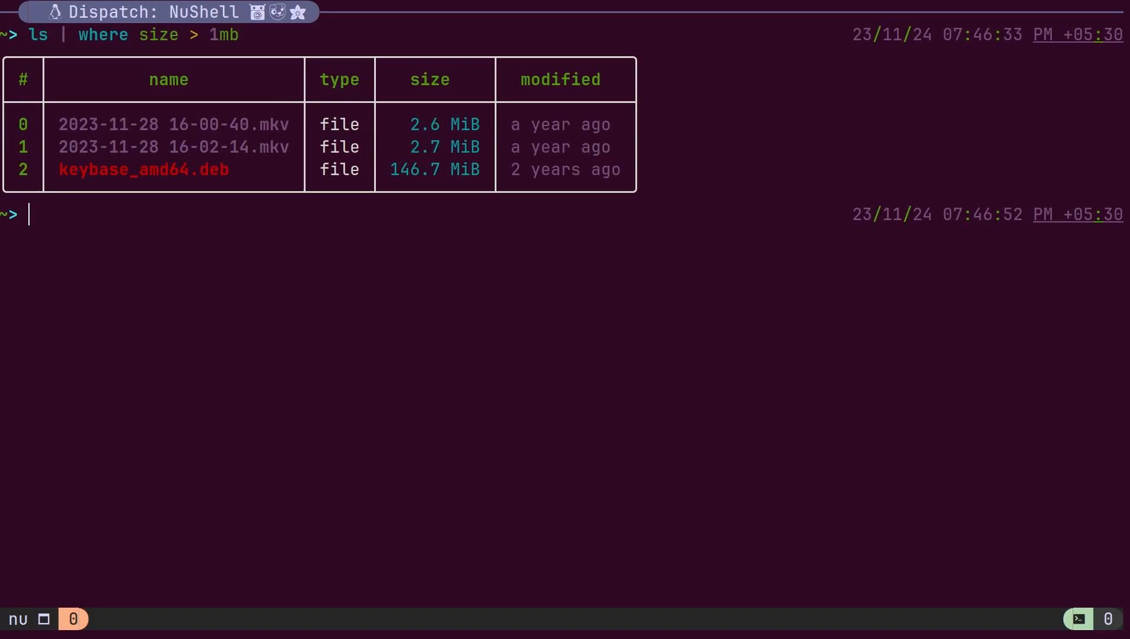
mouse_move(433, 227)
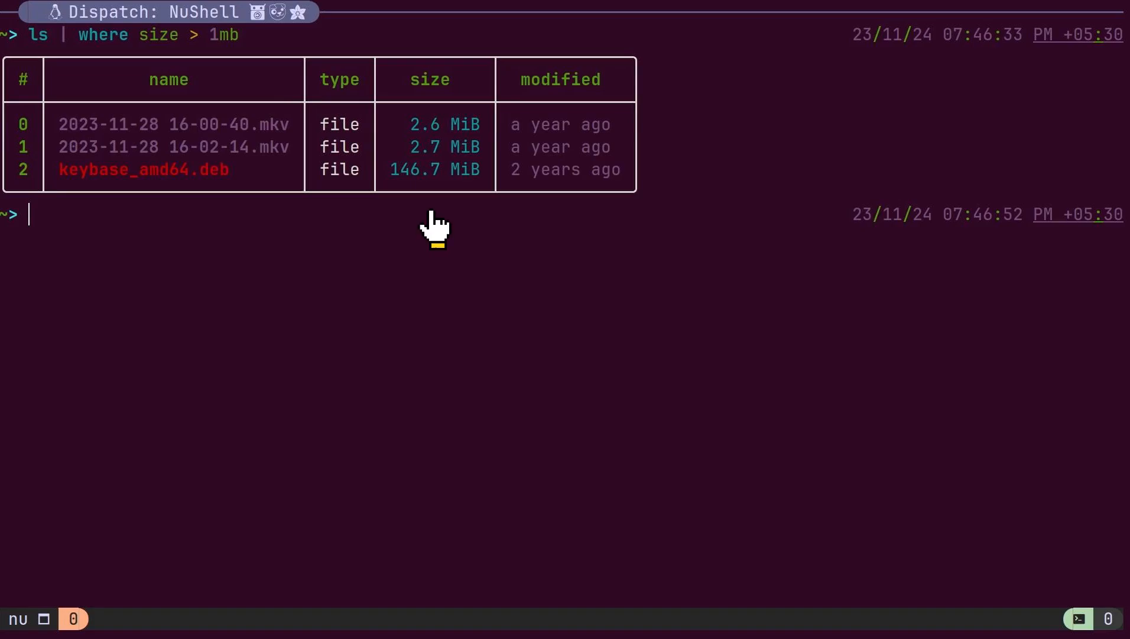
mouse_move(436, 231)
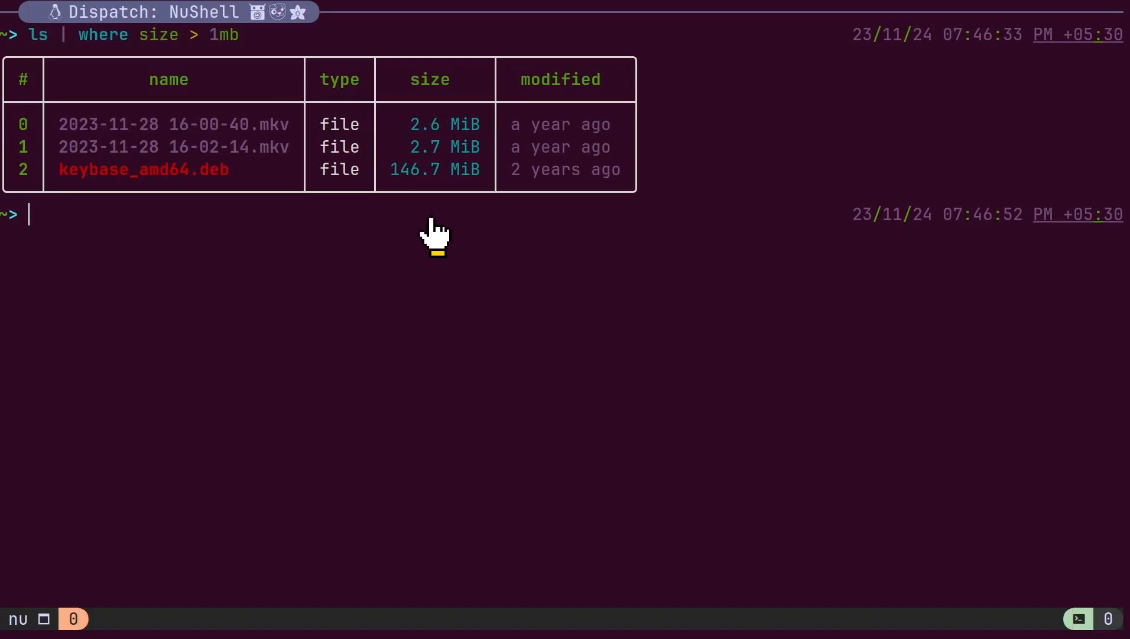
mouse_move(432, 227)
type("ls | where size")
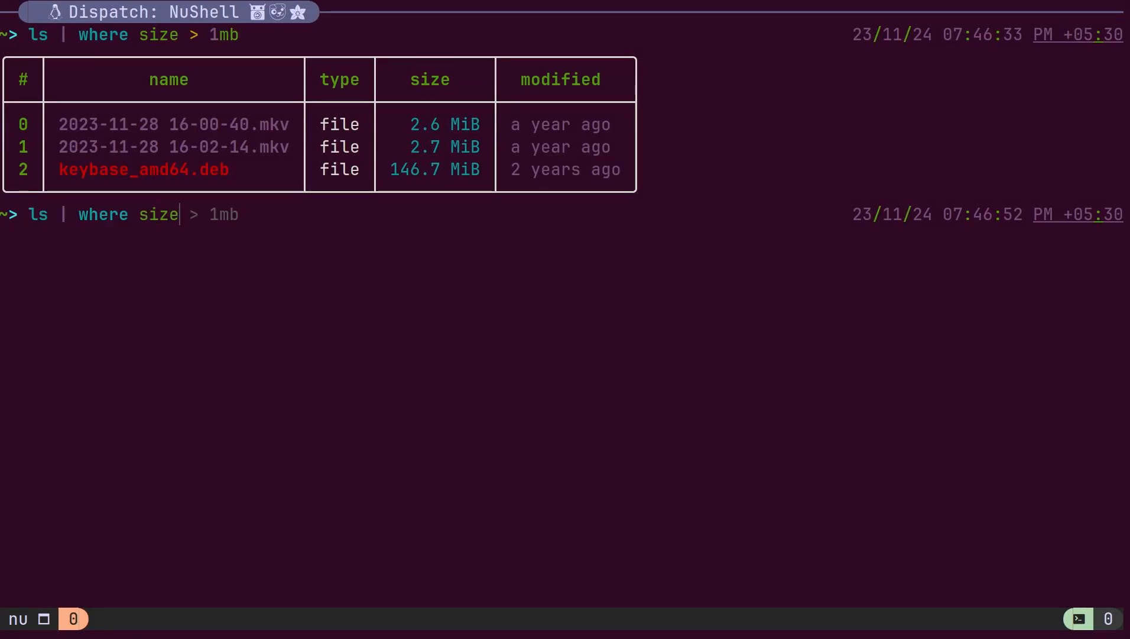
type("\"1mb\"")
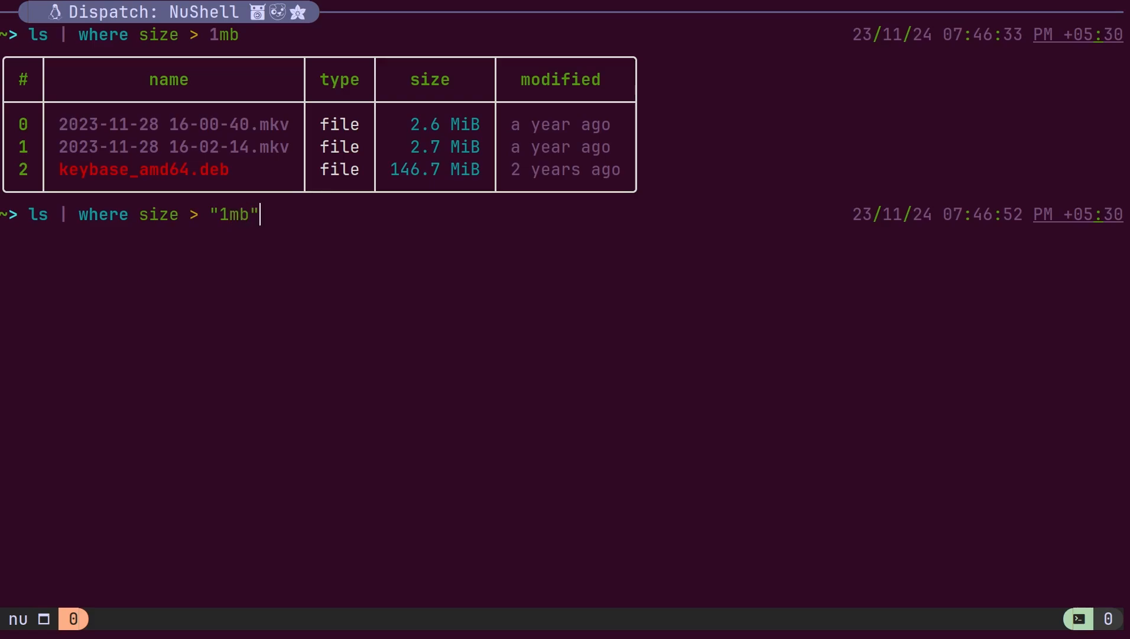
key("Return")
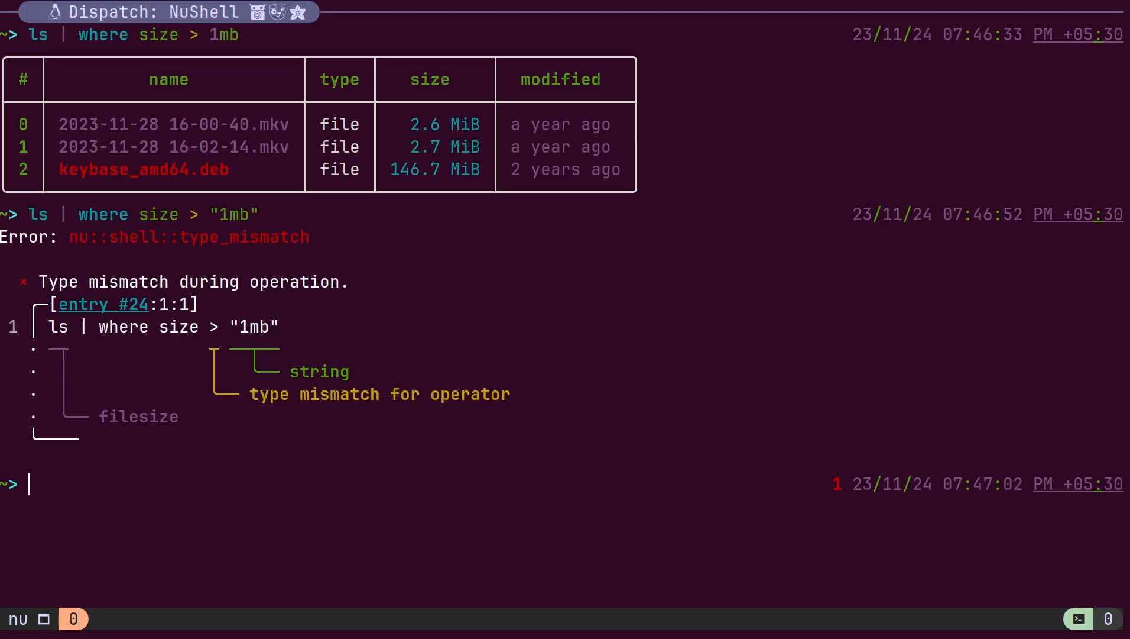
mouse_move(218, 494)
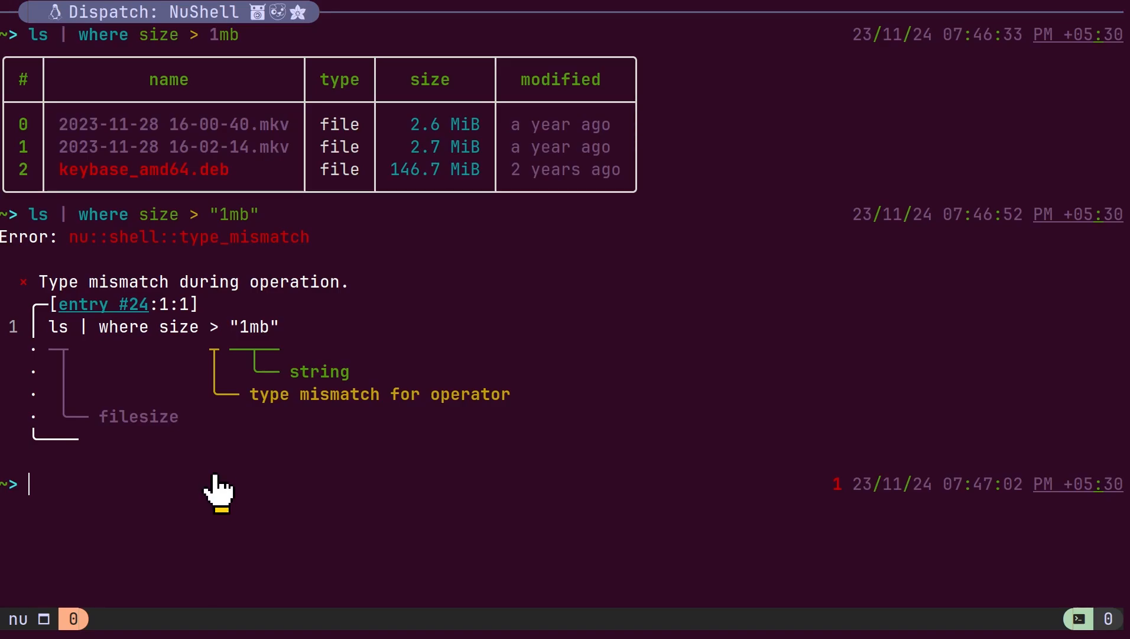
mouse_move(369, 435)
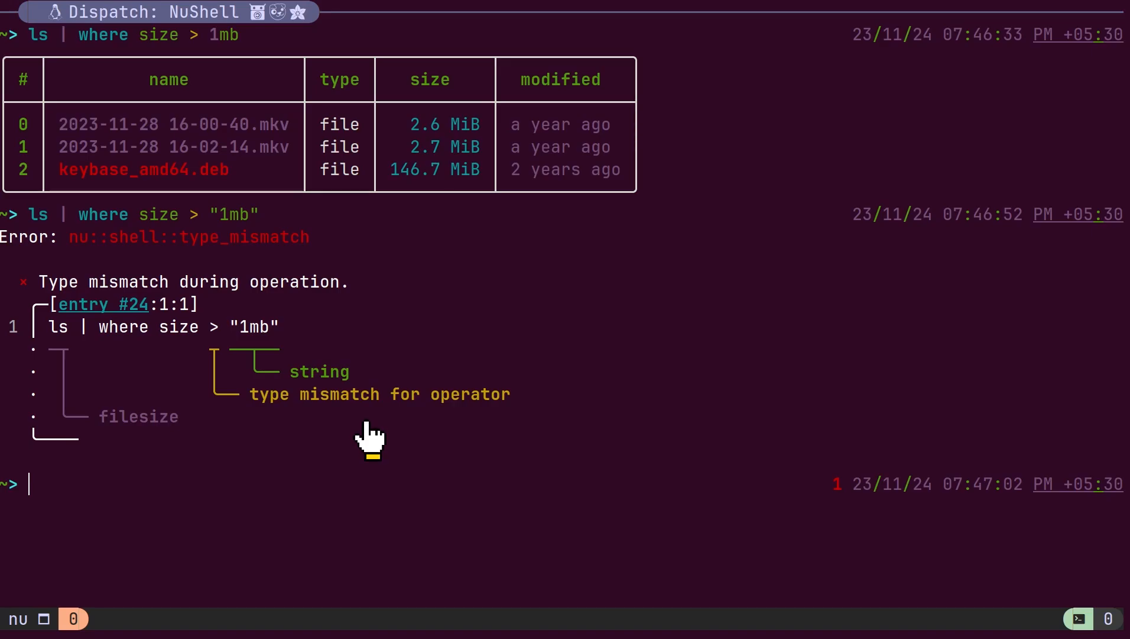
mouse_move(328, 392)
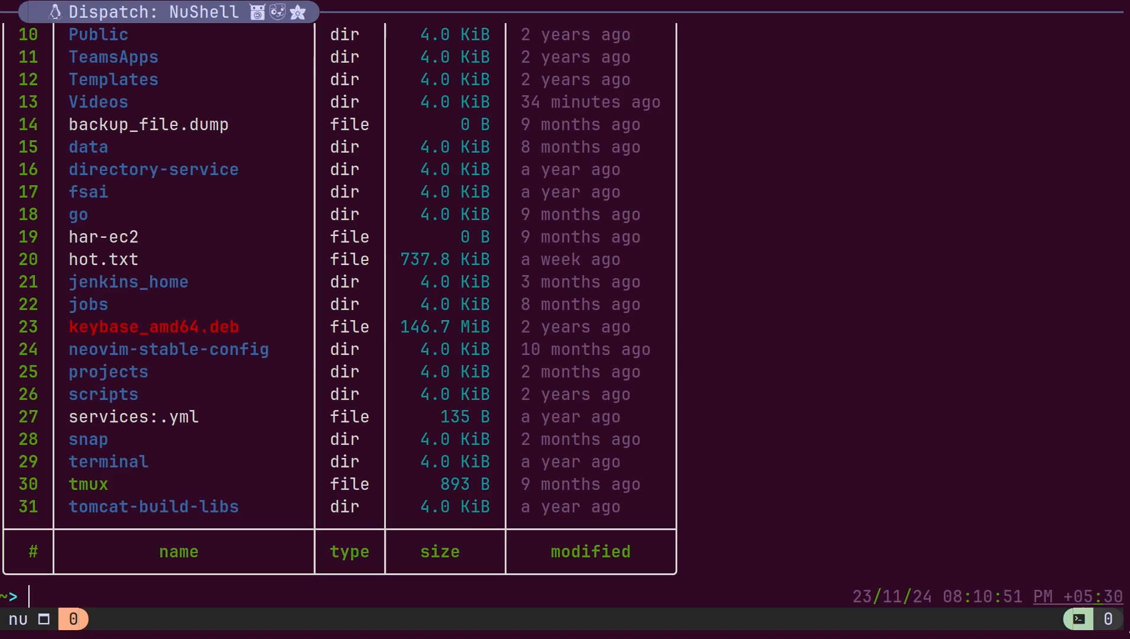
Step: Inspect the first file record via `ls | first | $in.type`, then update its type to dir
type("l")
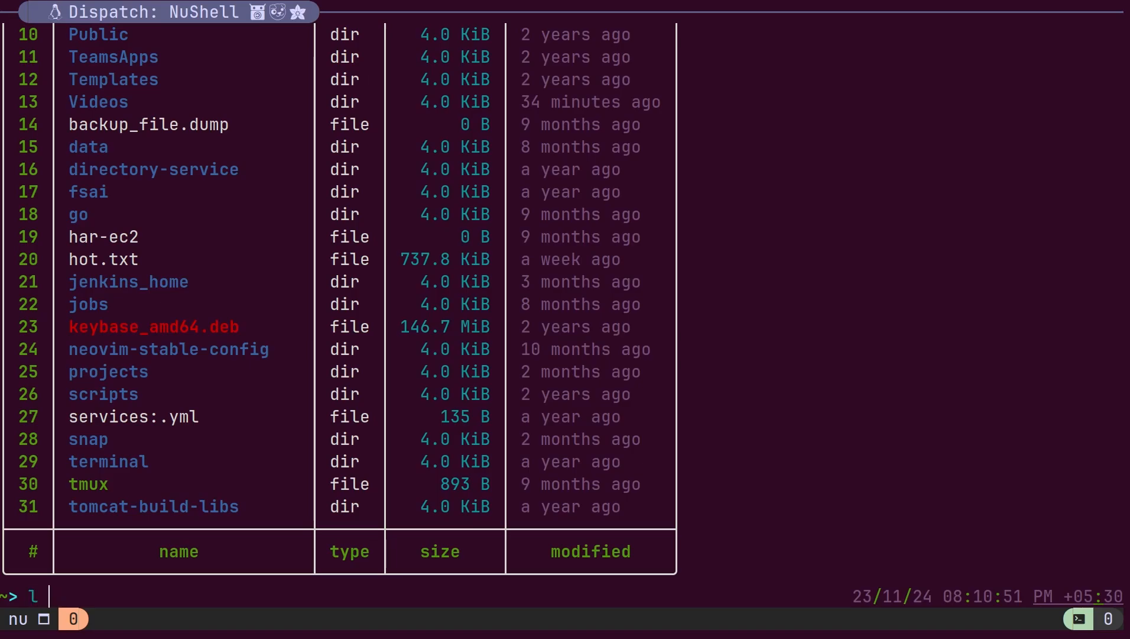
type("s | first")
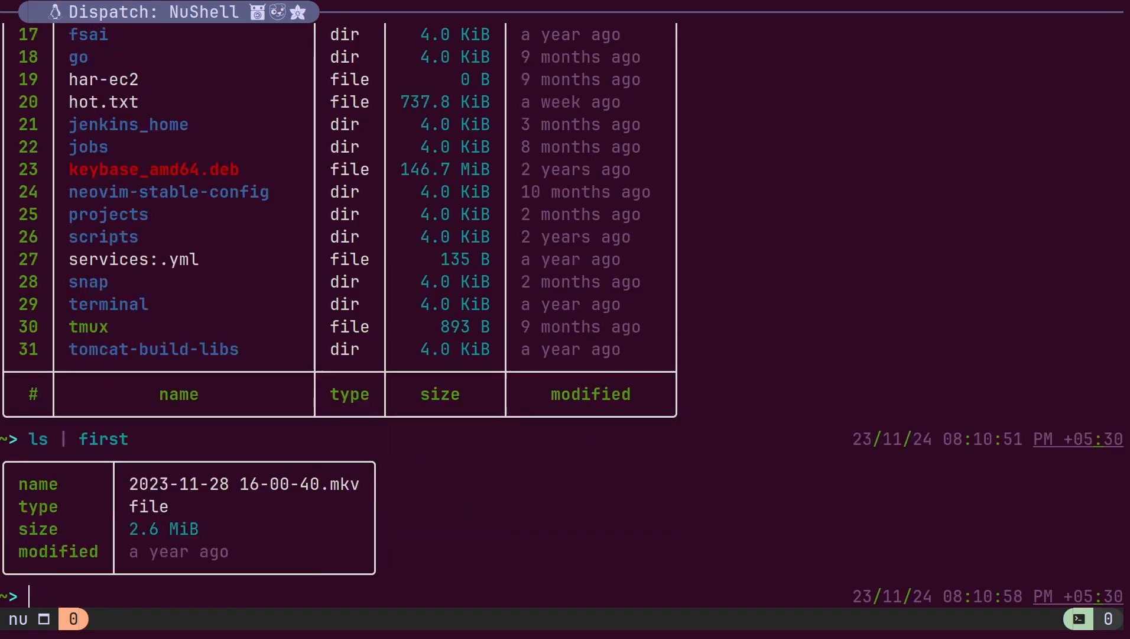
mouse_move(197, 590)
type("ls")
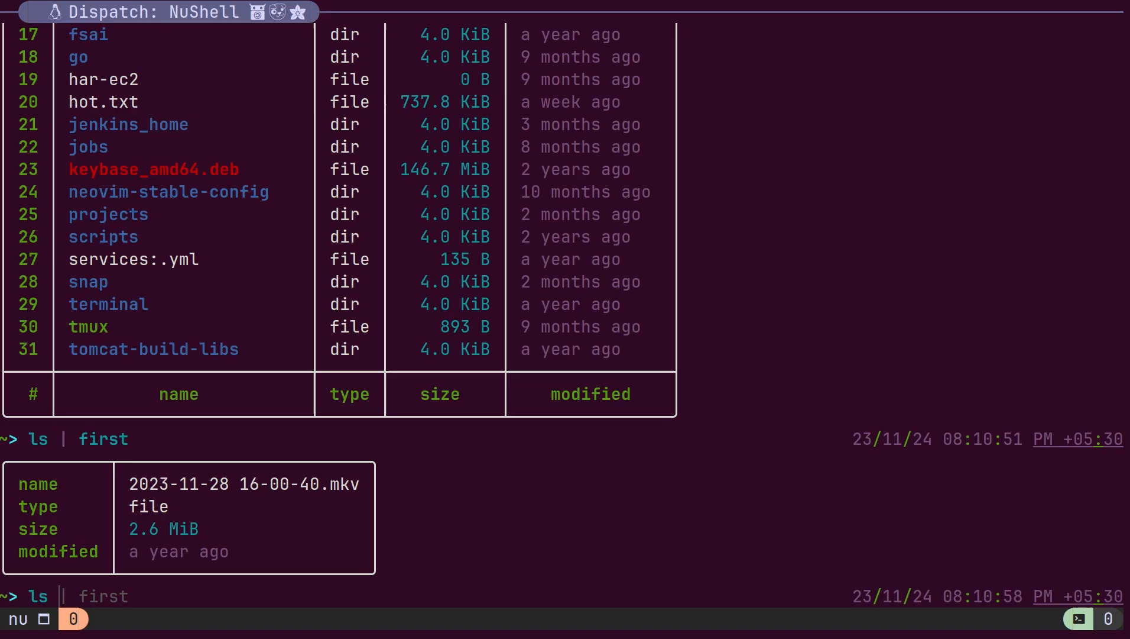
type("| $in.type")
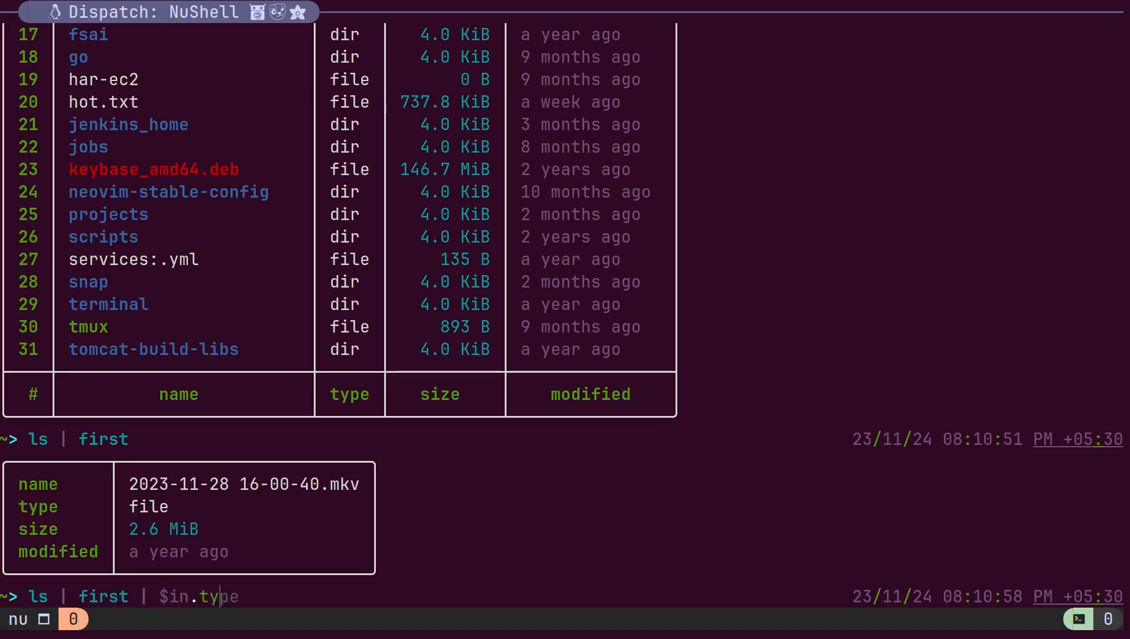
key("Return")
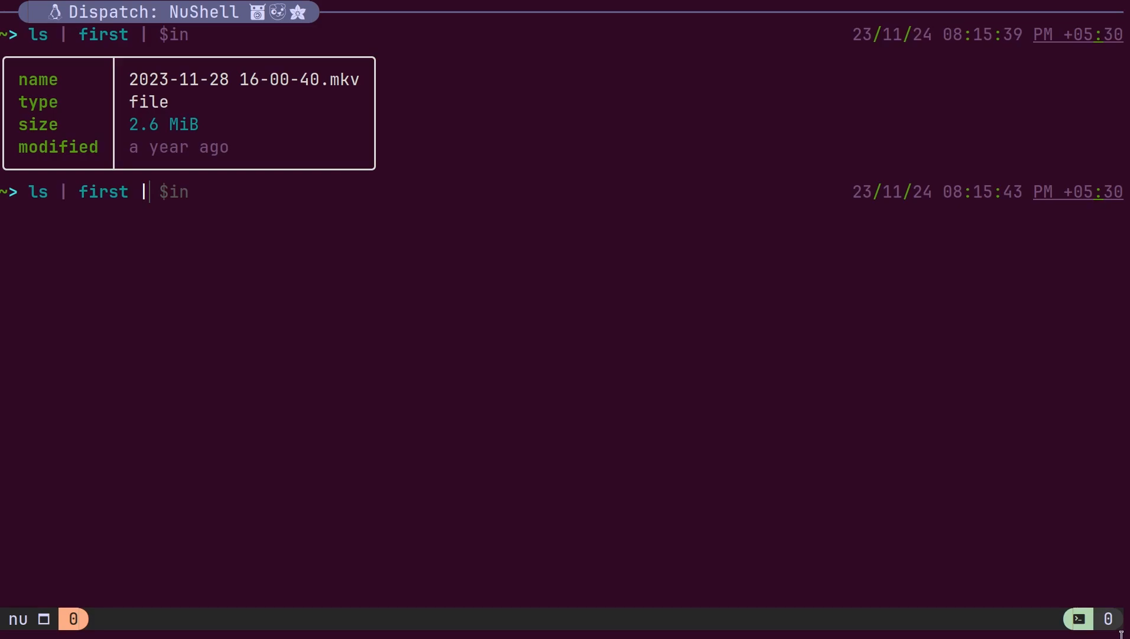
type("update type dir")
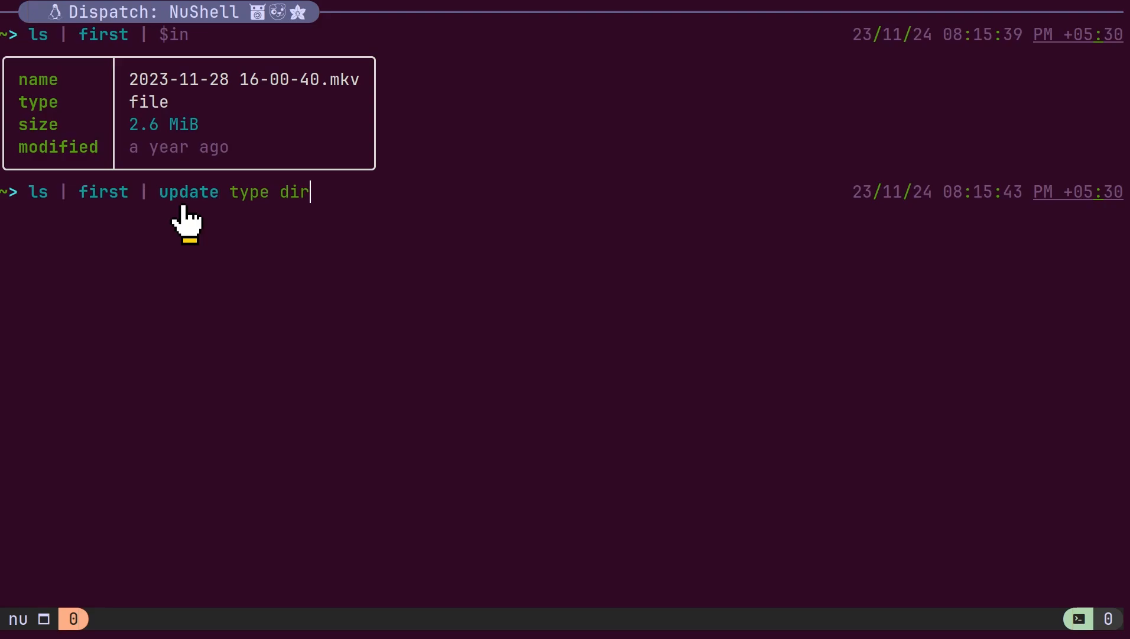
mouse_move(187, 227)
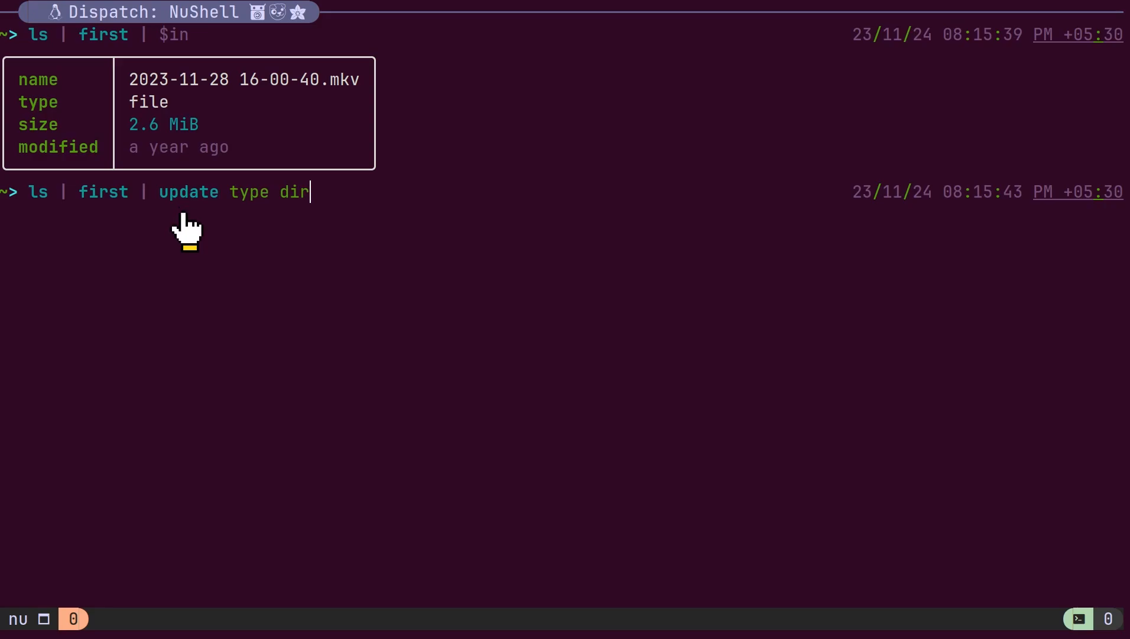
key("Return")
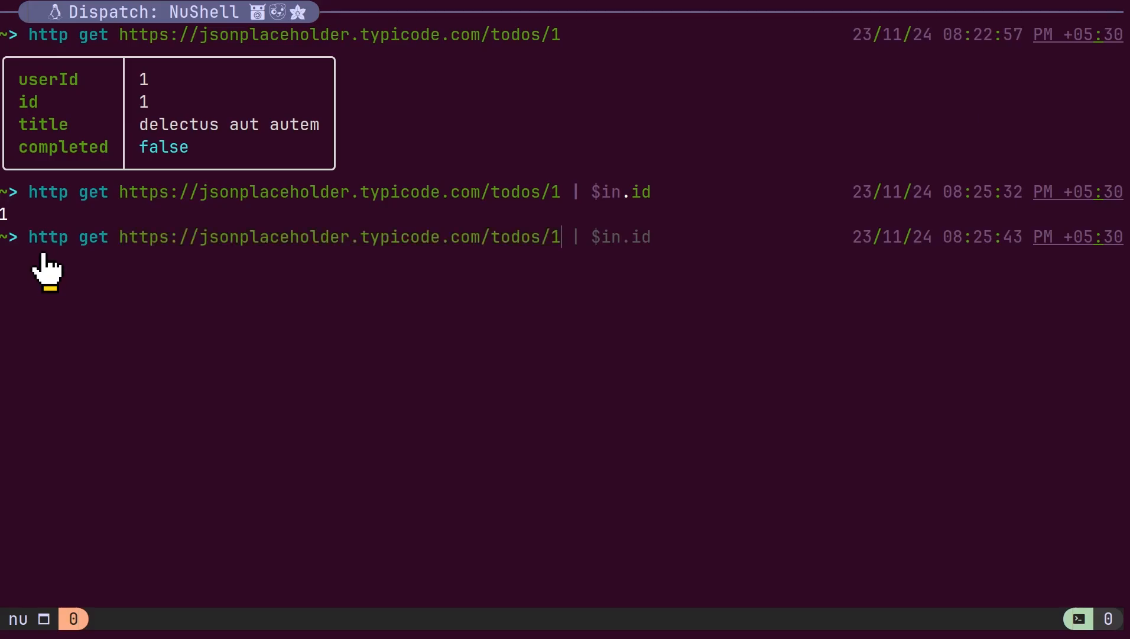
Step: Fetch all 200 todos, show only the first five, and begin typing `let first: int = 4`
key("Return")
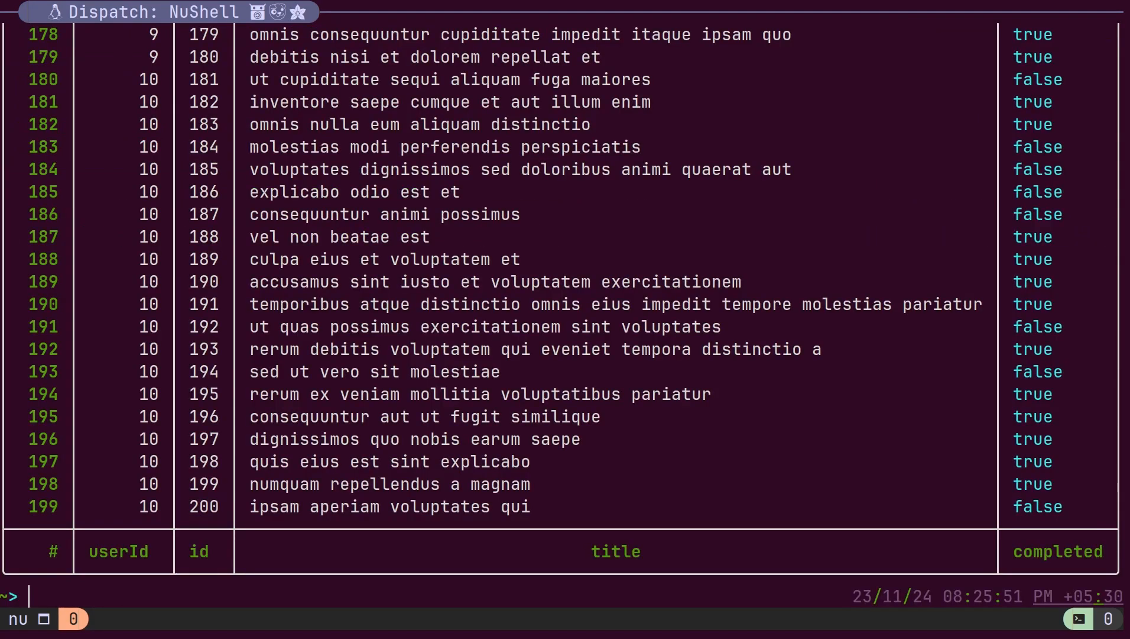
type("http get https://jsonplaceholder.typicode.com/todos")
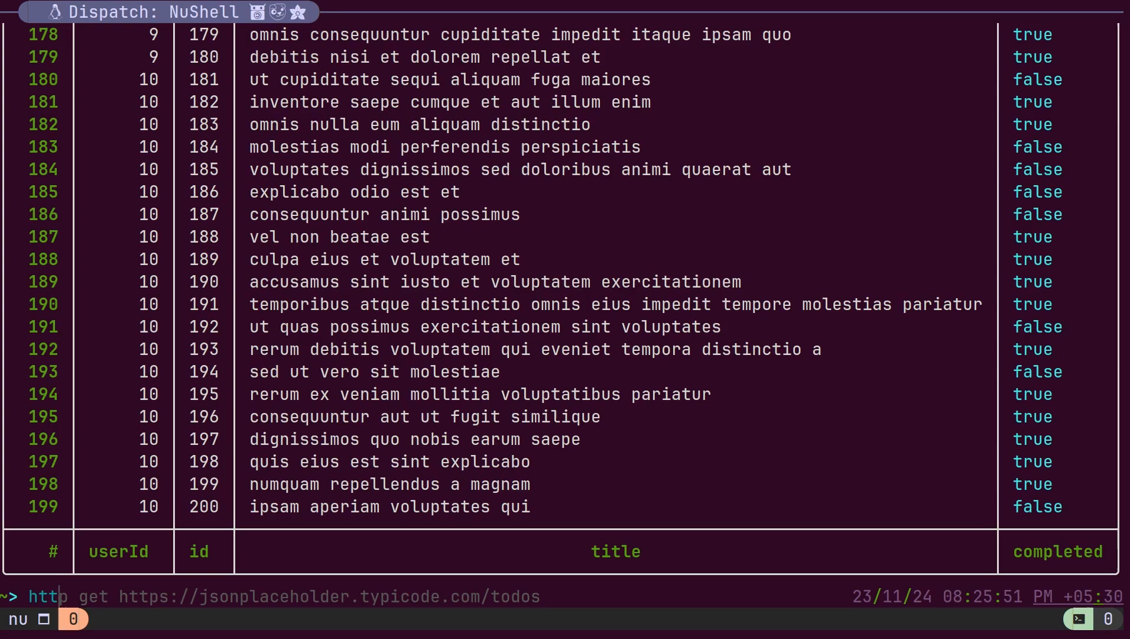
type("/1 | $in.id")
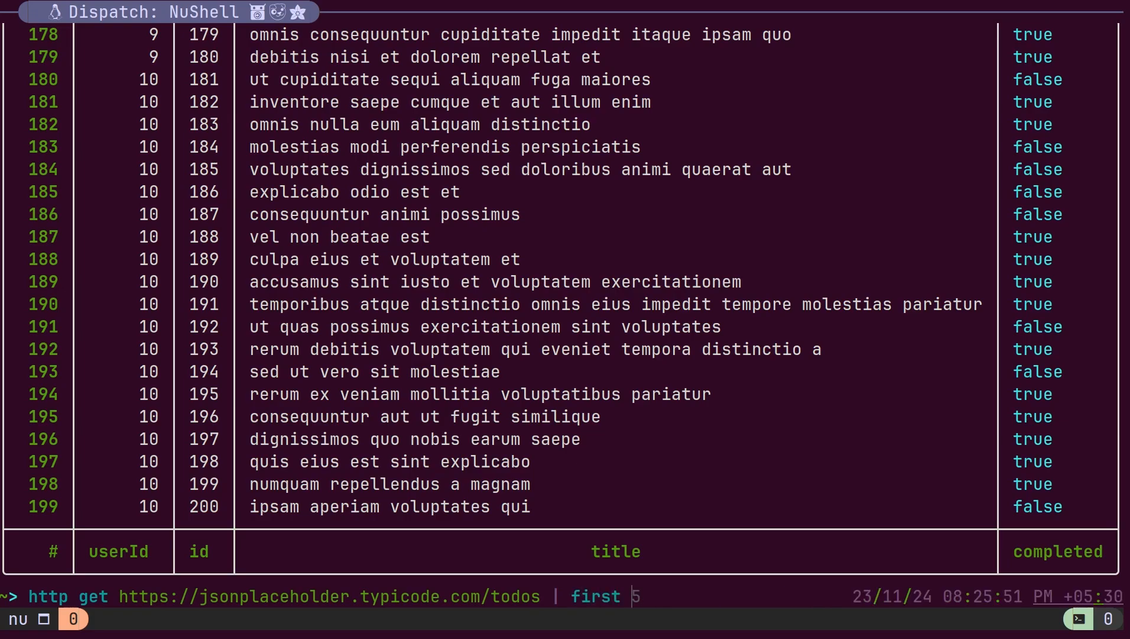
key("Return")
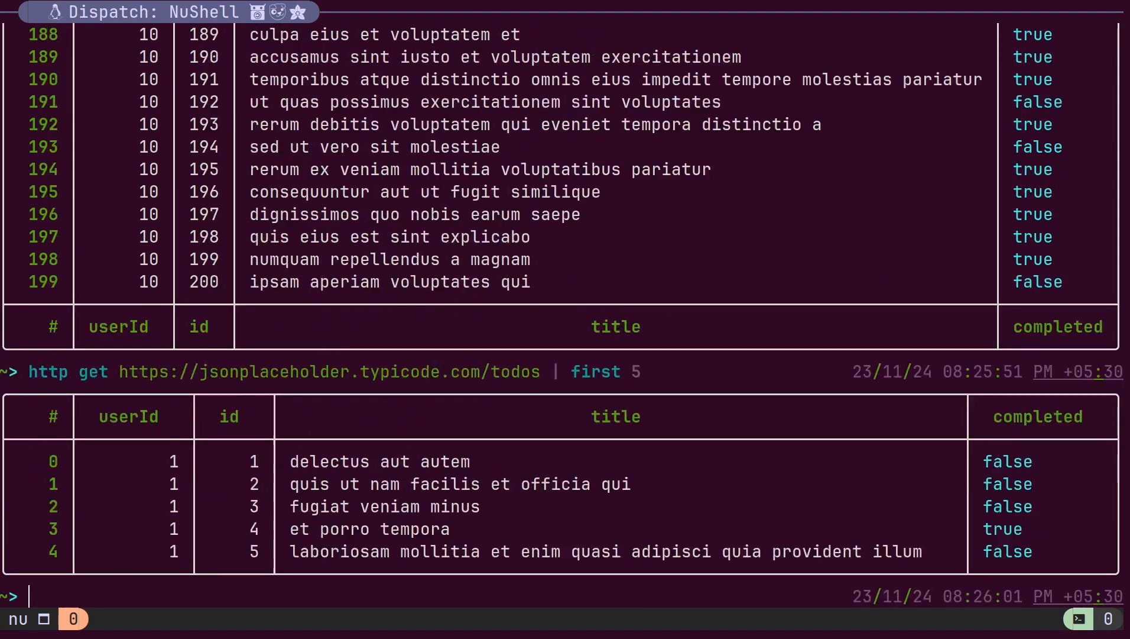
type("let first: int = 4")
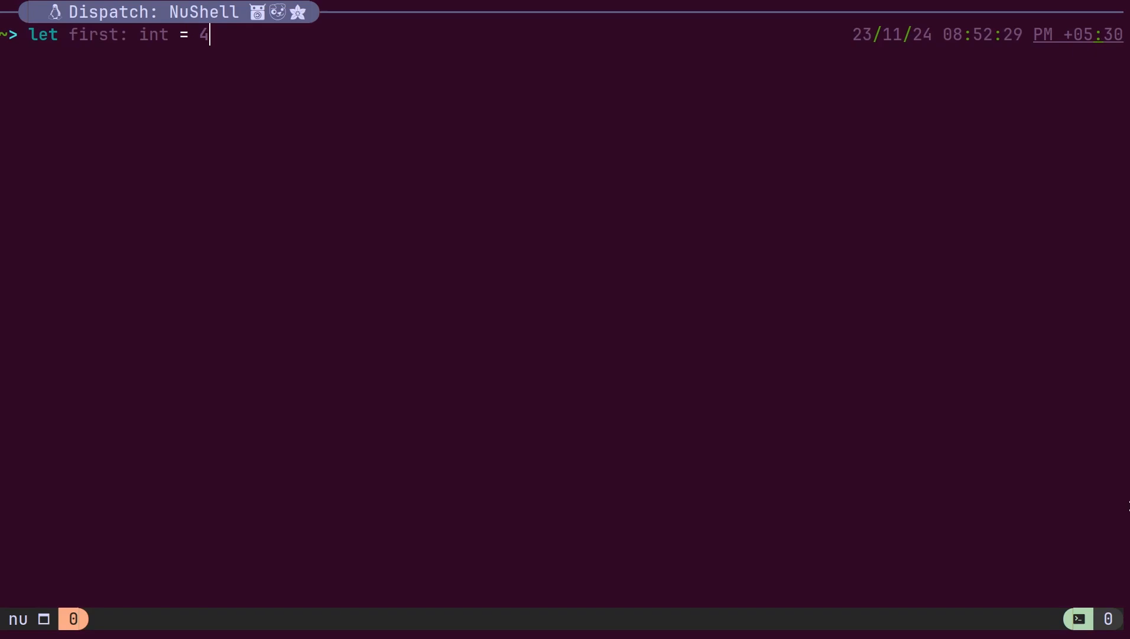
Step: Declare ints first and second, sum them to 8, and define string name 'Dispatch'
type("lef")
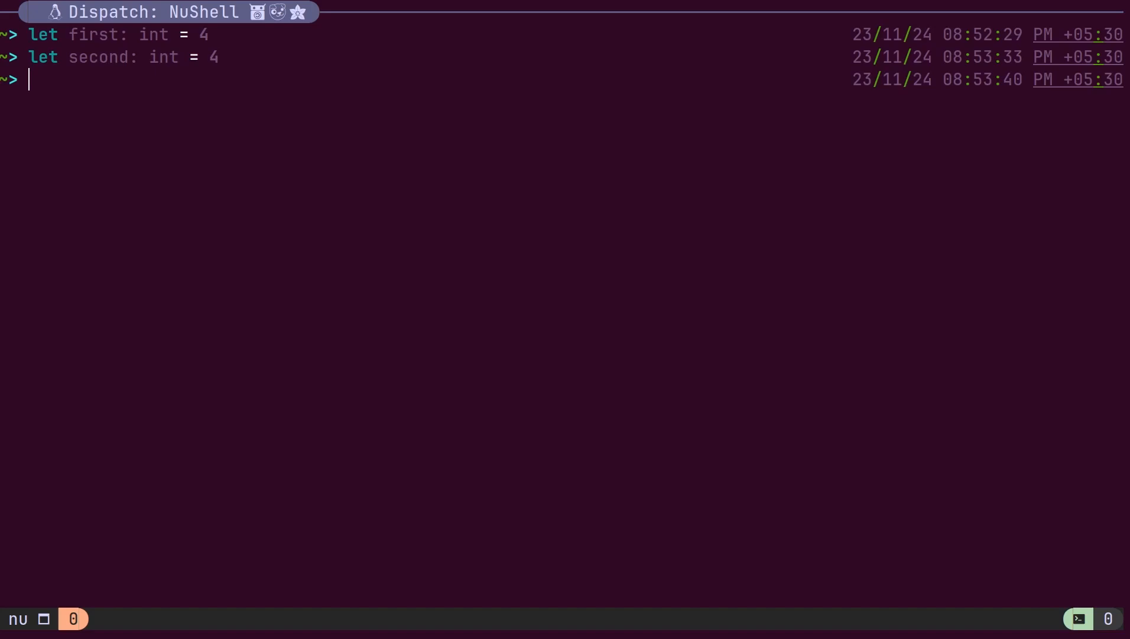
type("$fist + s")
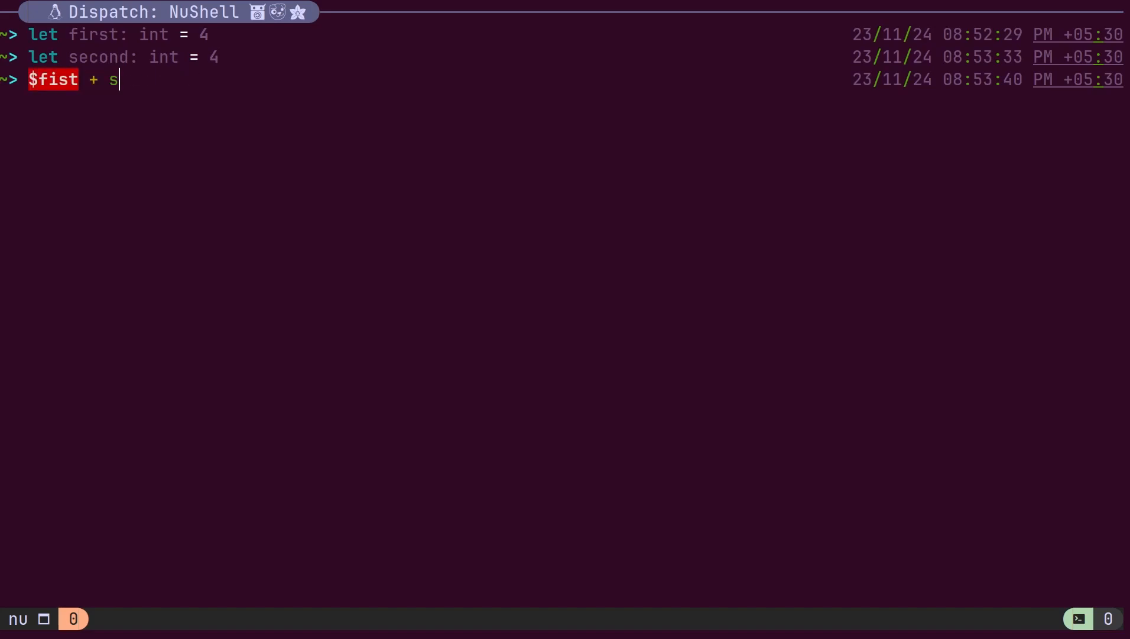
type("second")
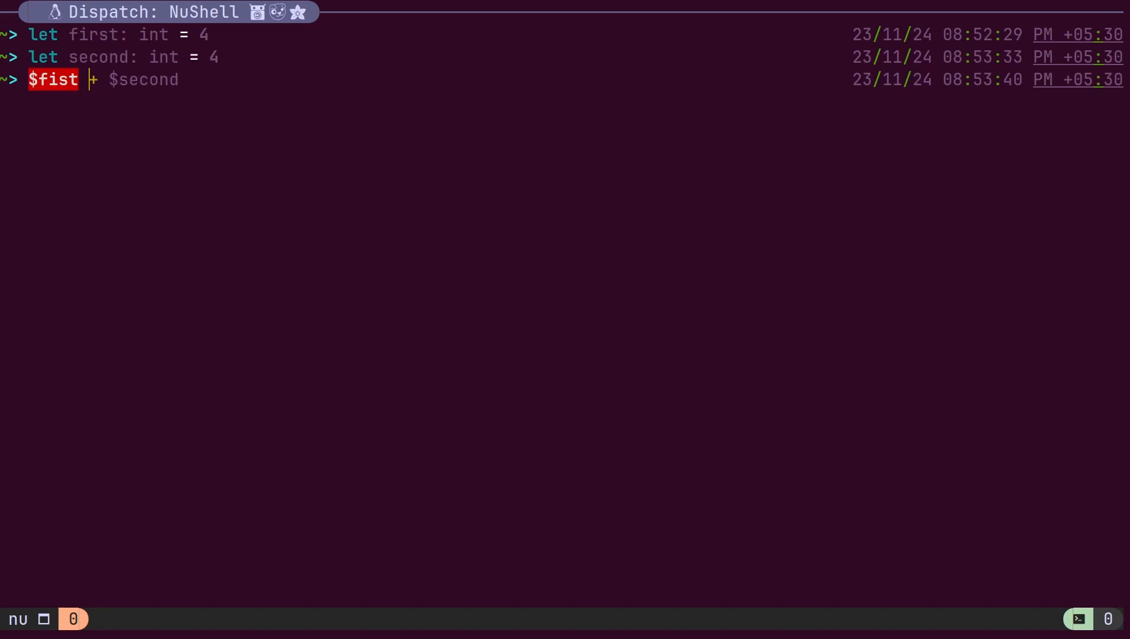
key("Return")
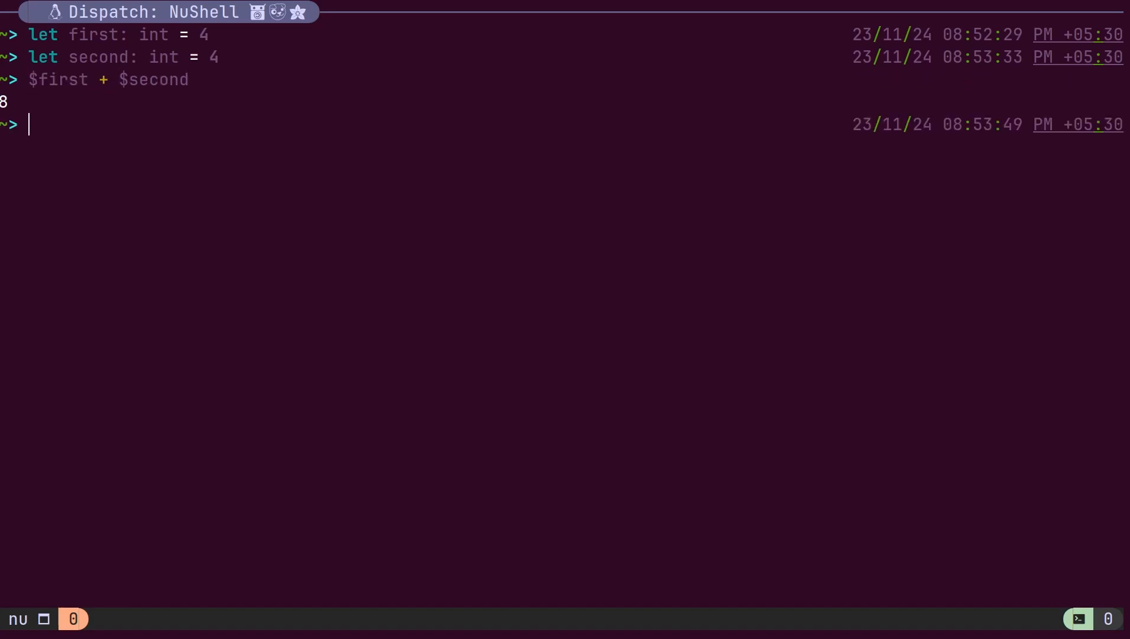
type("$first | describe")
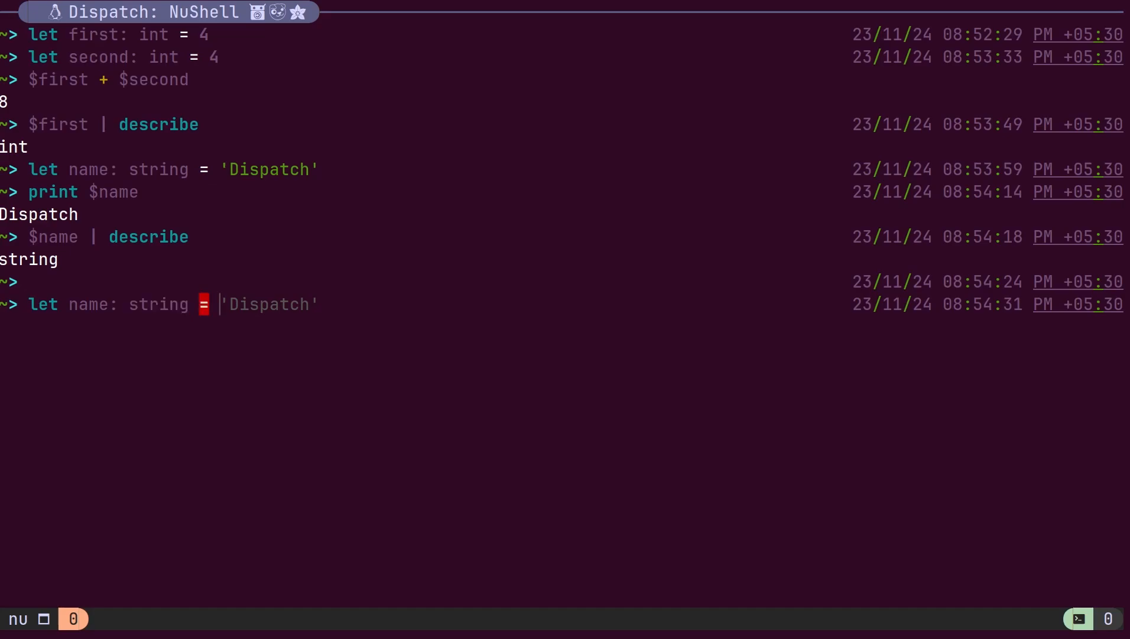
key("Return")
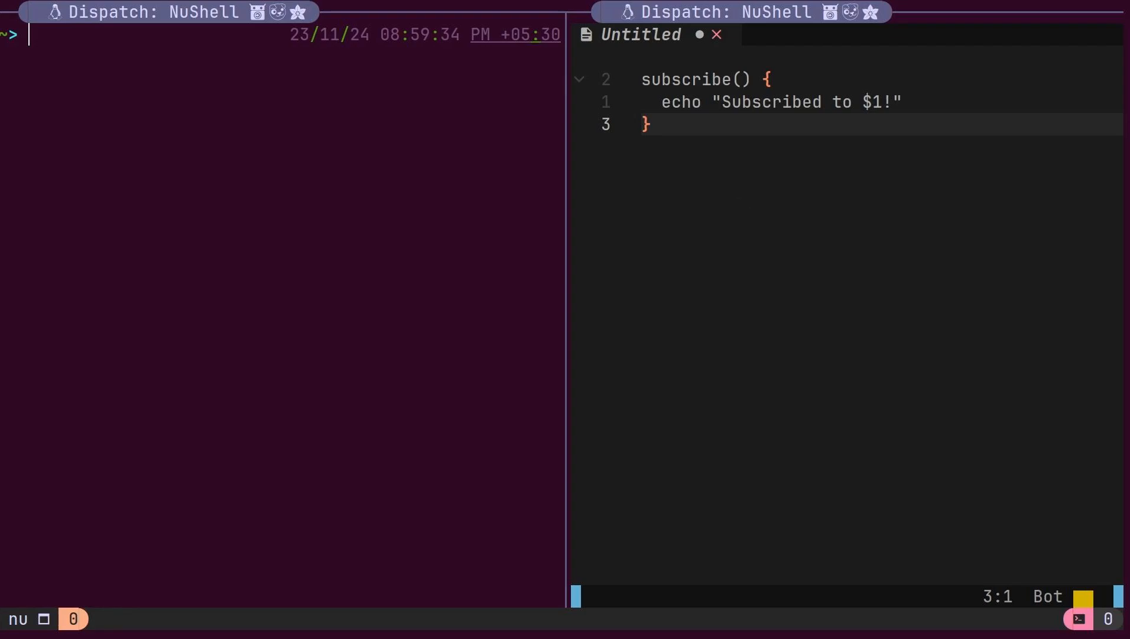
mouse_move(874, 133)
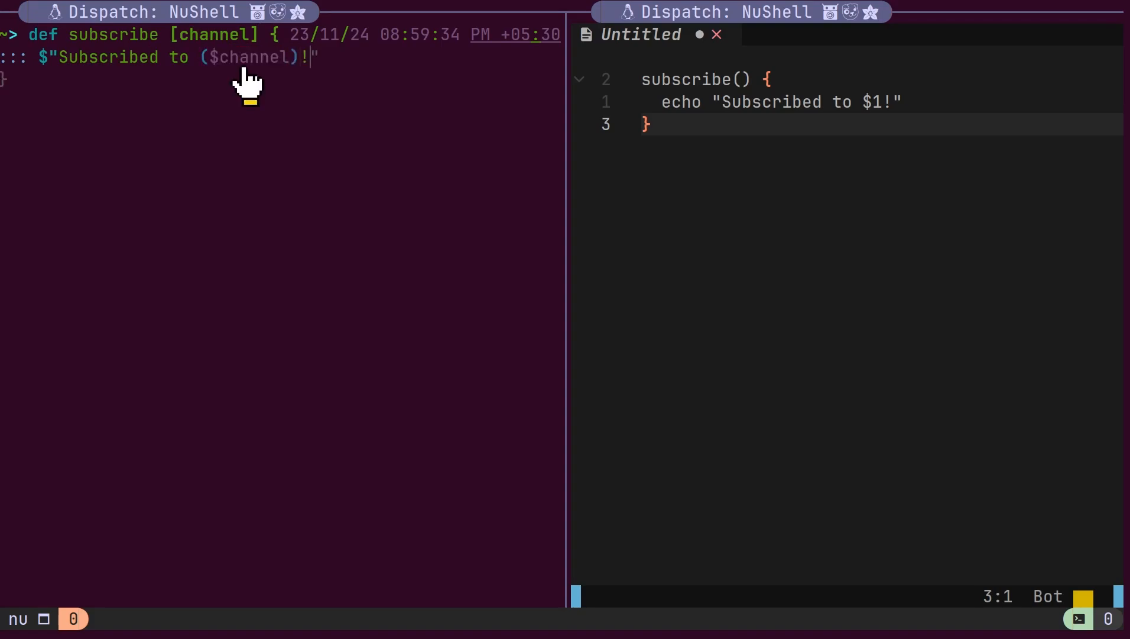
Step: Finish defining `subscribe [channel]`, then run `subscribe Dispatch` to print 'Subscribed to Dispatch!'
key("Return")
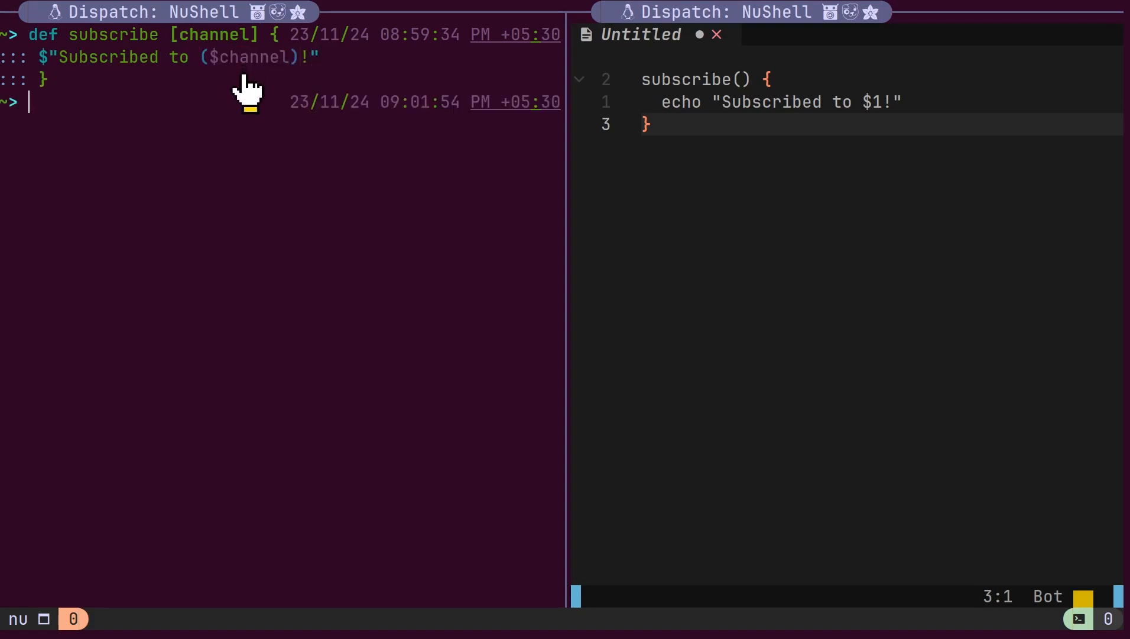
type("subscribe dispatch")
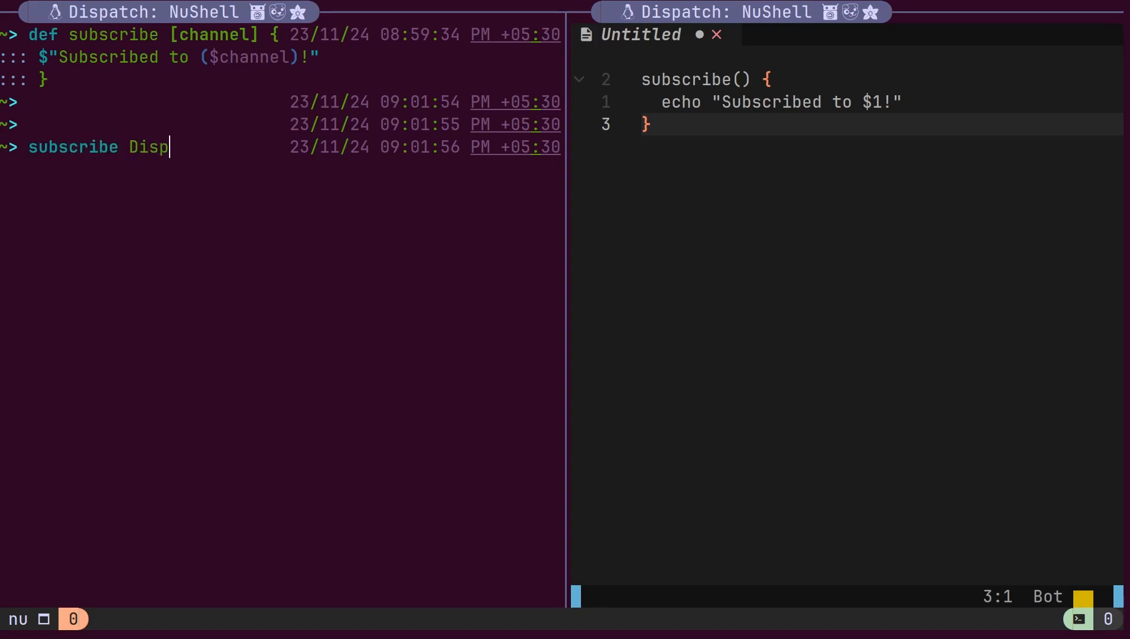
type("atch")
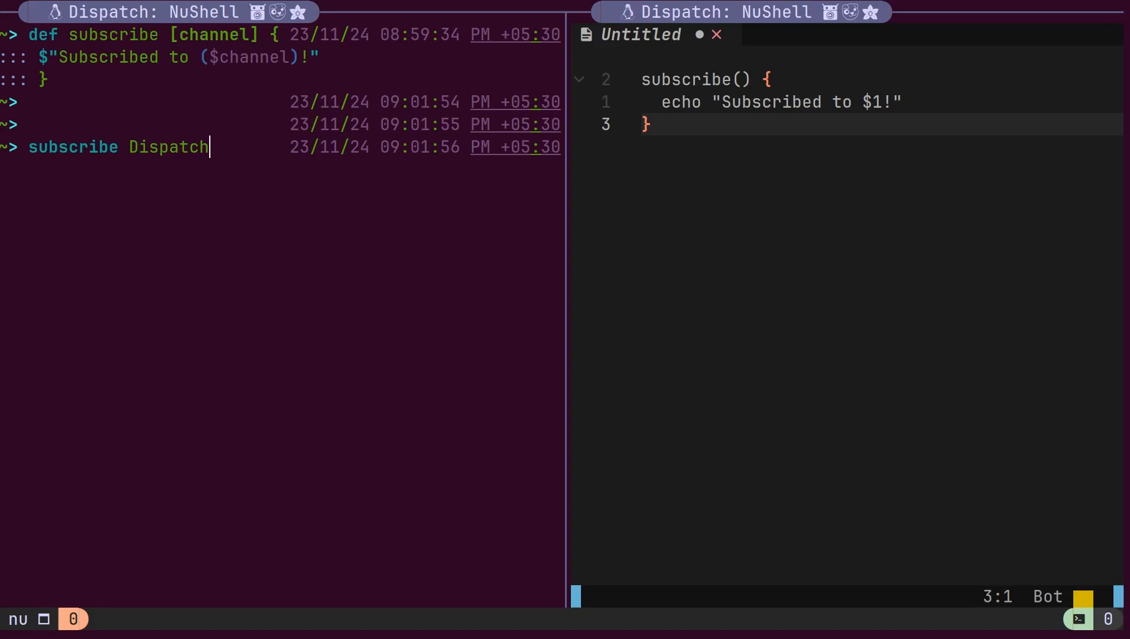
key("Return")
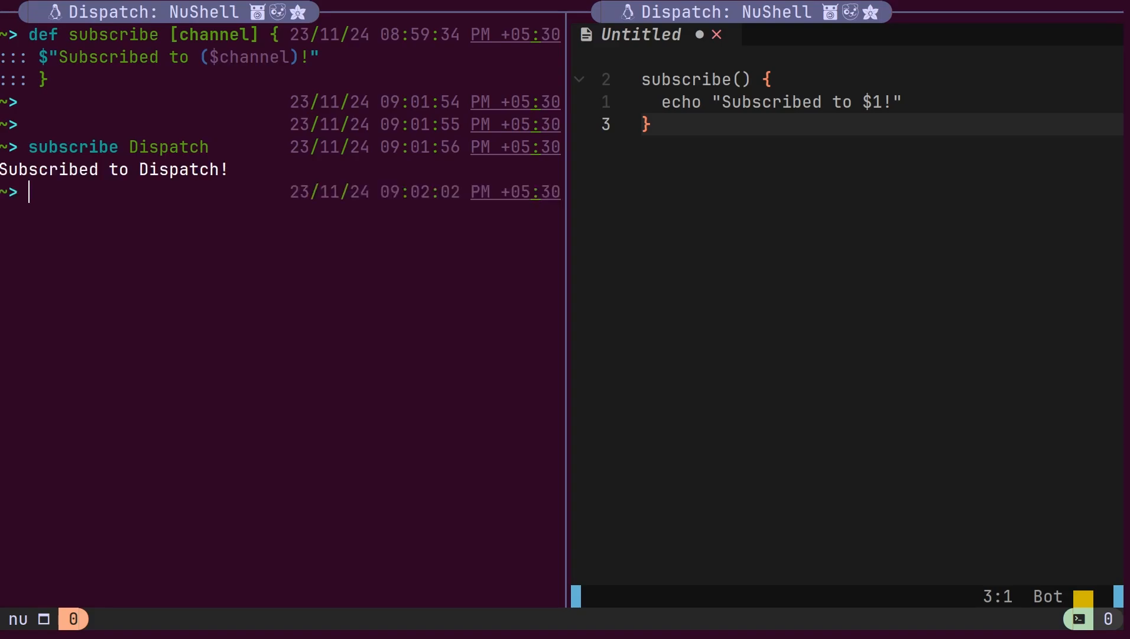